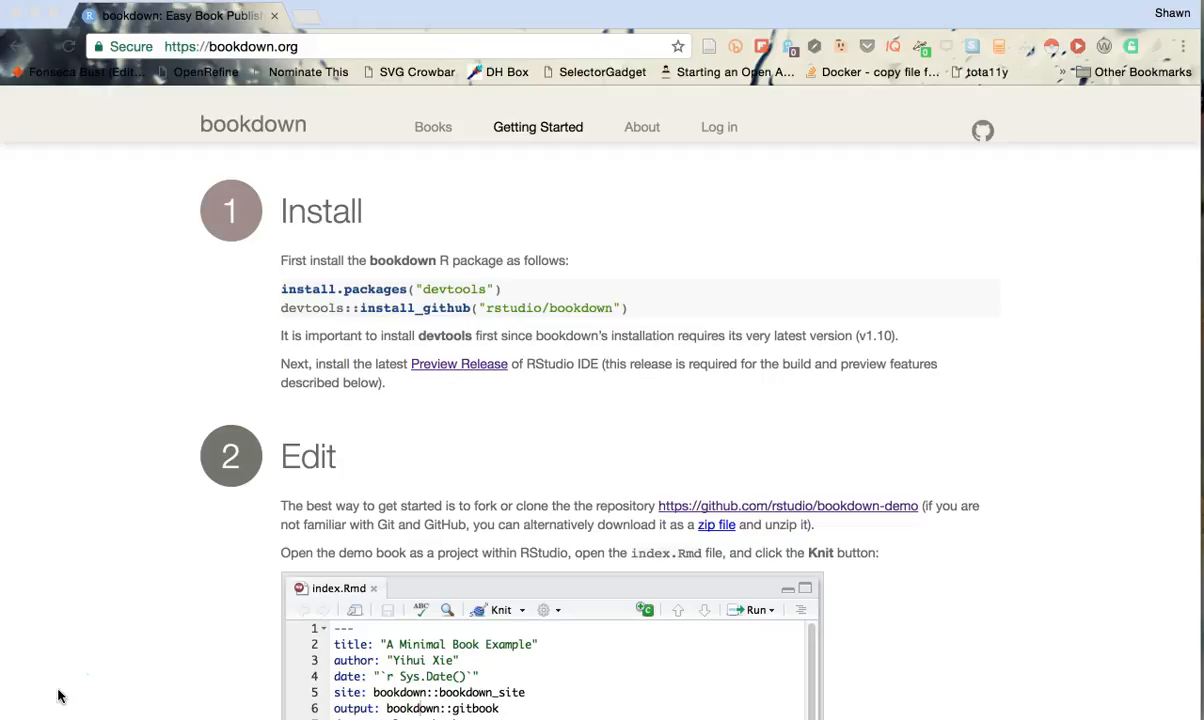
pyautogui.moveTo(570, 373)
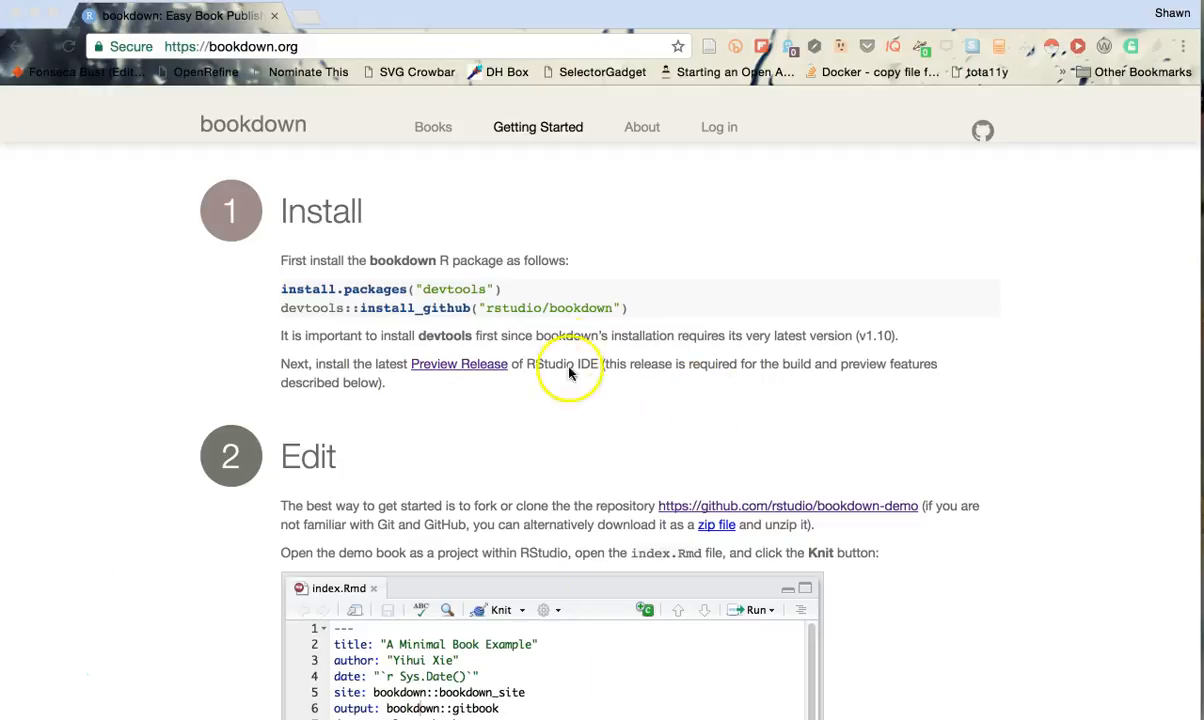
pyautogui.moveTo(548, 387)
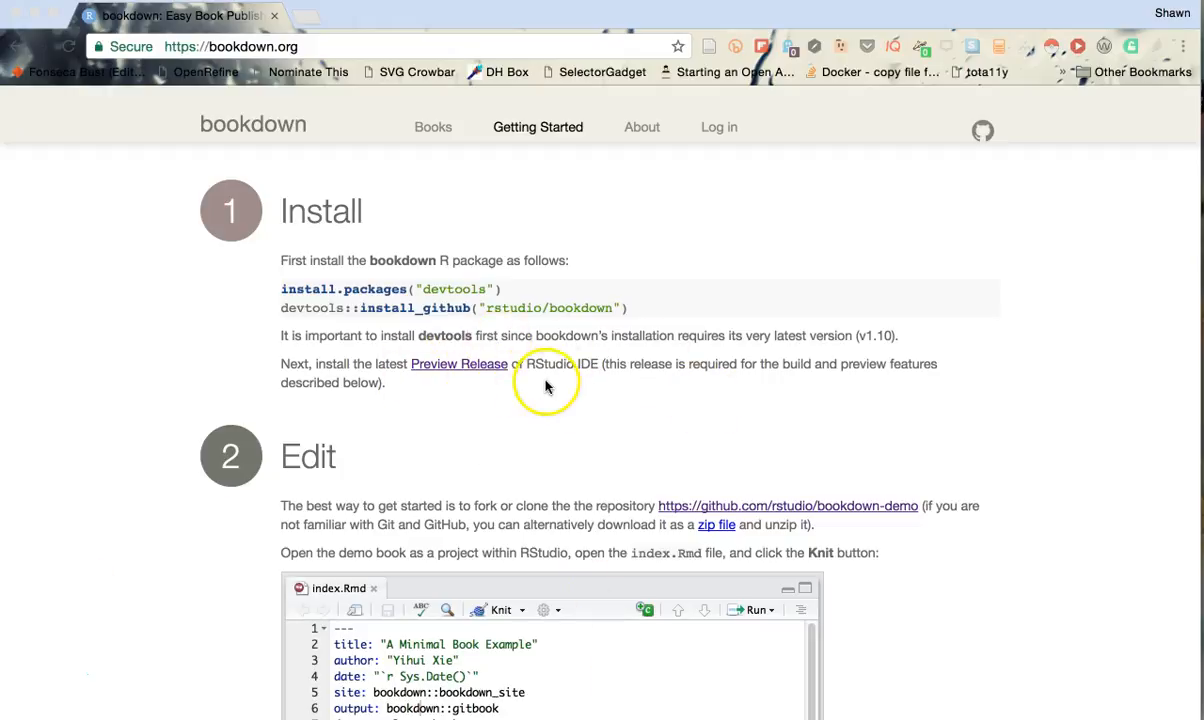
pyautogui.moveTo(477, 300)
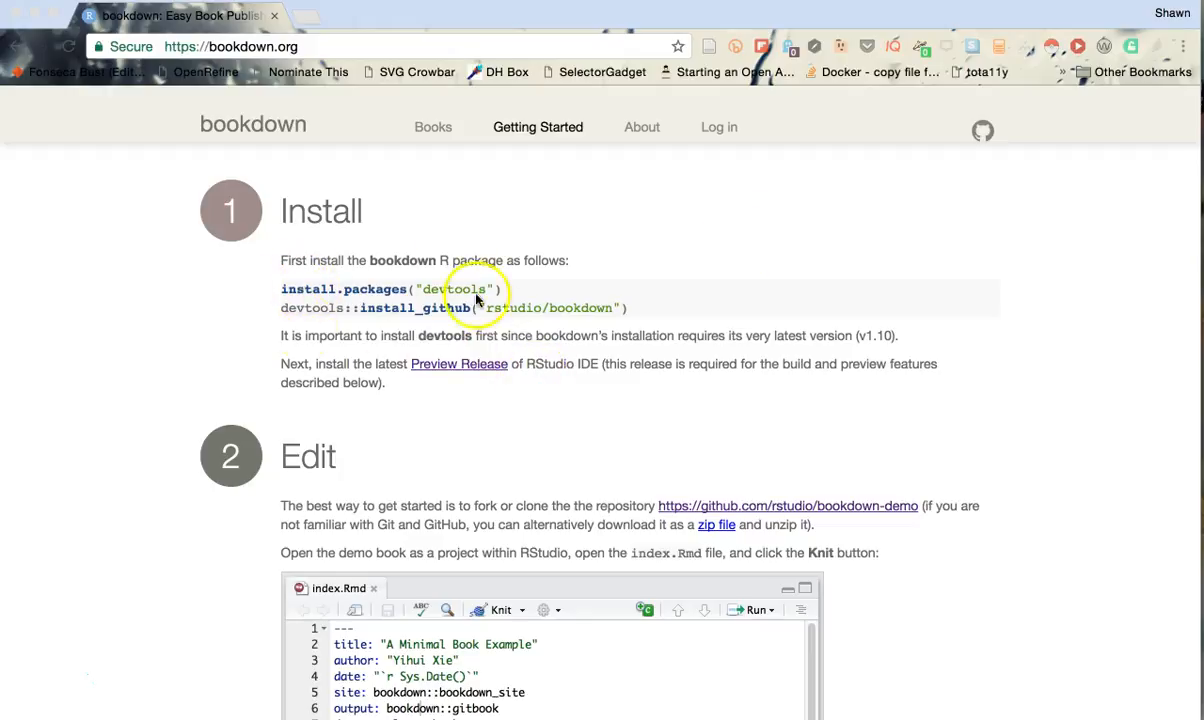
pyautogui.moveTo(640, 300)
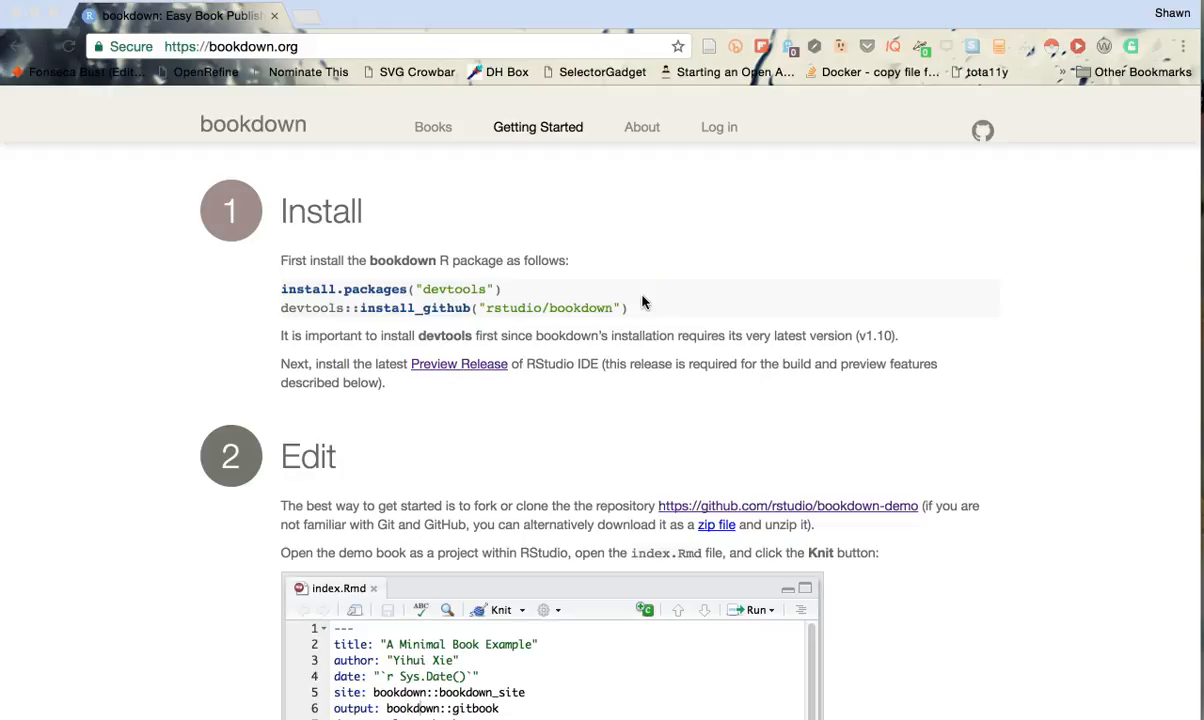
pyautogui.moveTo(1177, 476)
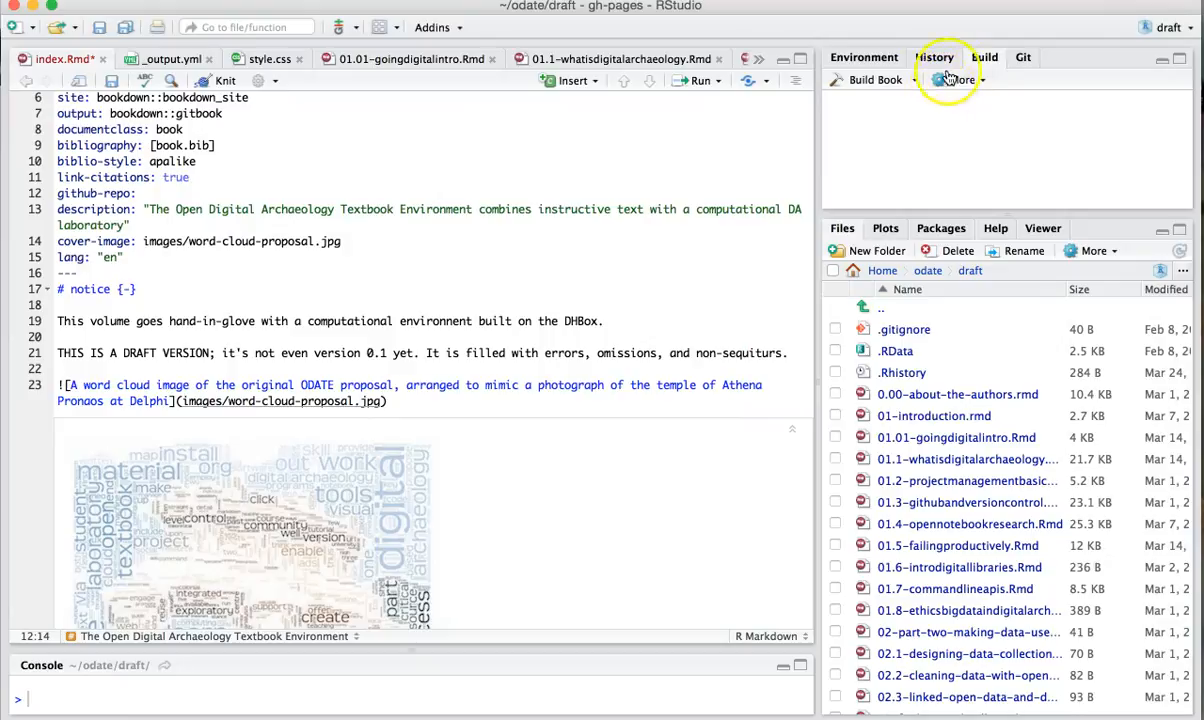
pyautogui.moveTo(1051, 113)
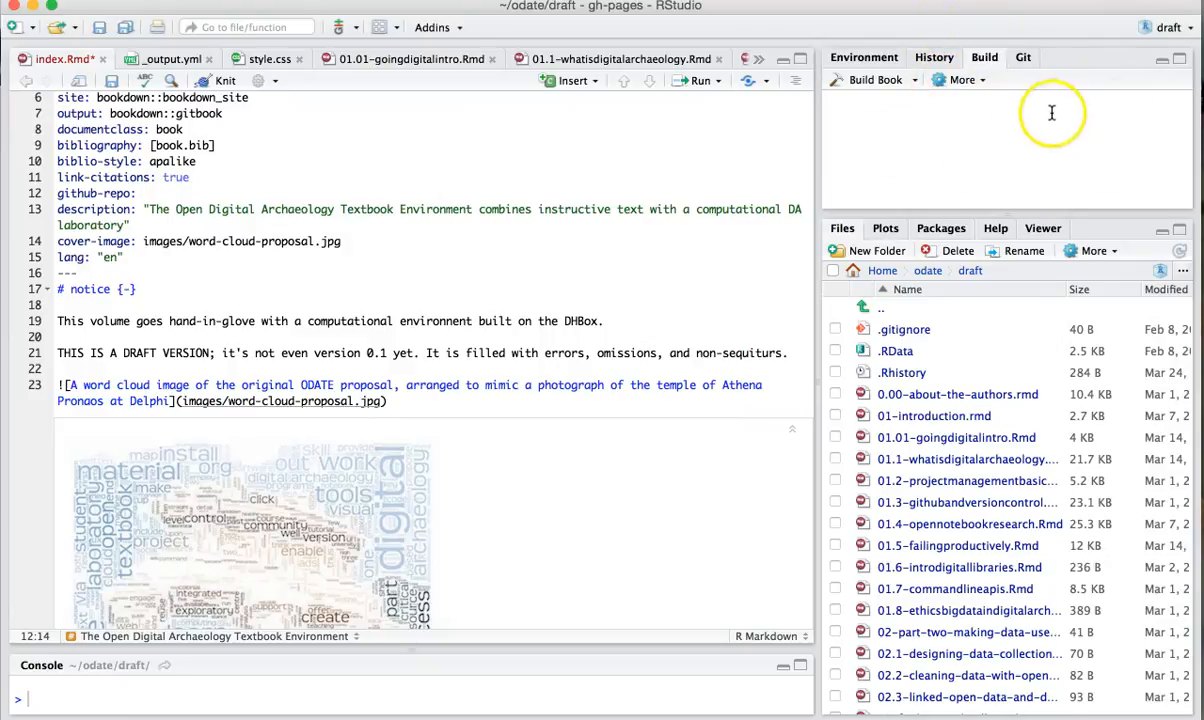
pyautogui.moveTo(874, 80)
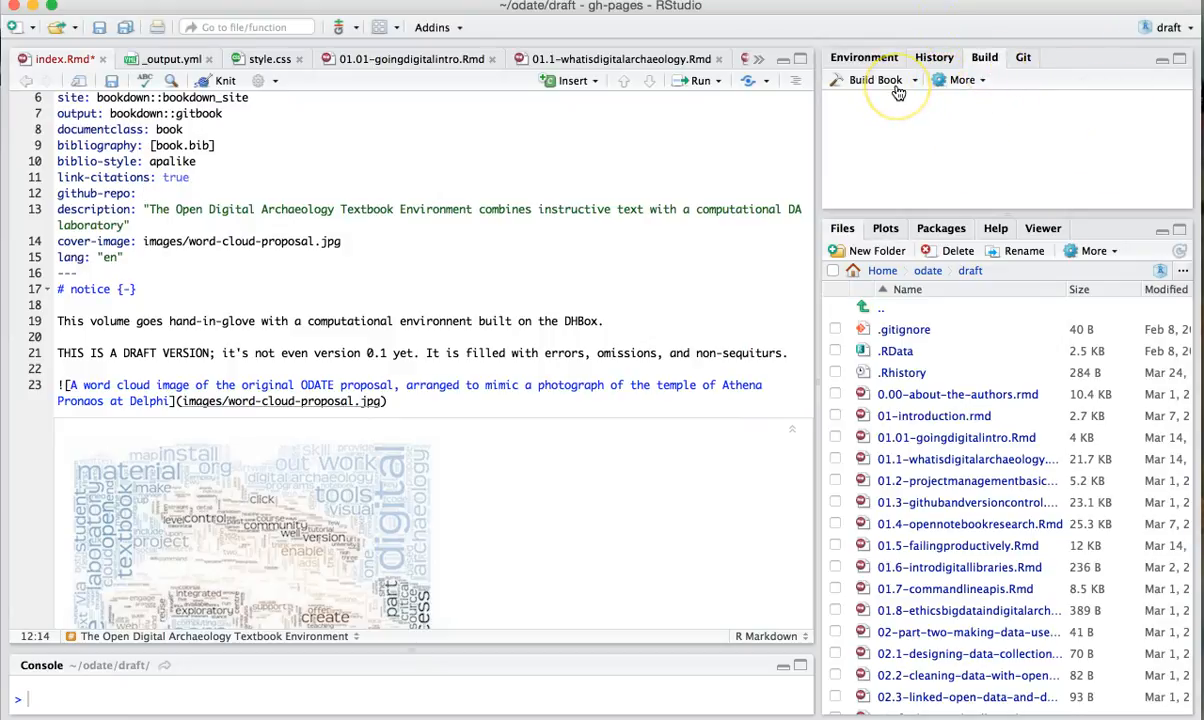
# Scroll up and down through the book's index file to review it.
pyautogui.scroll(3)
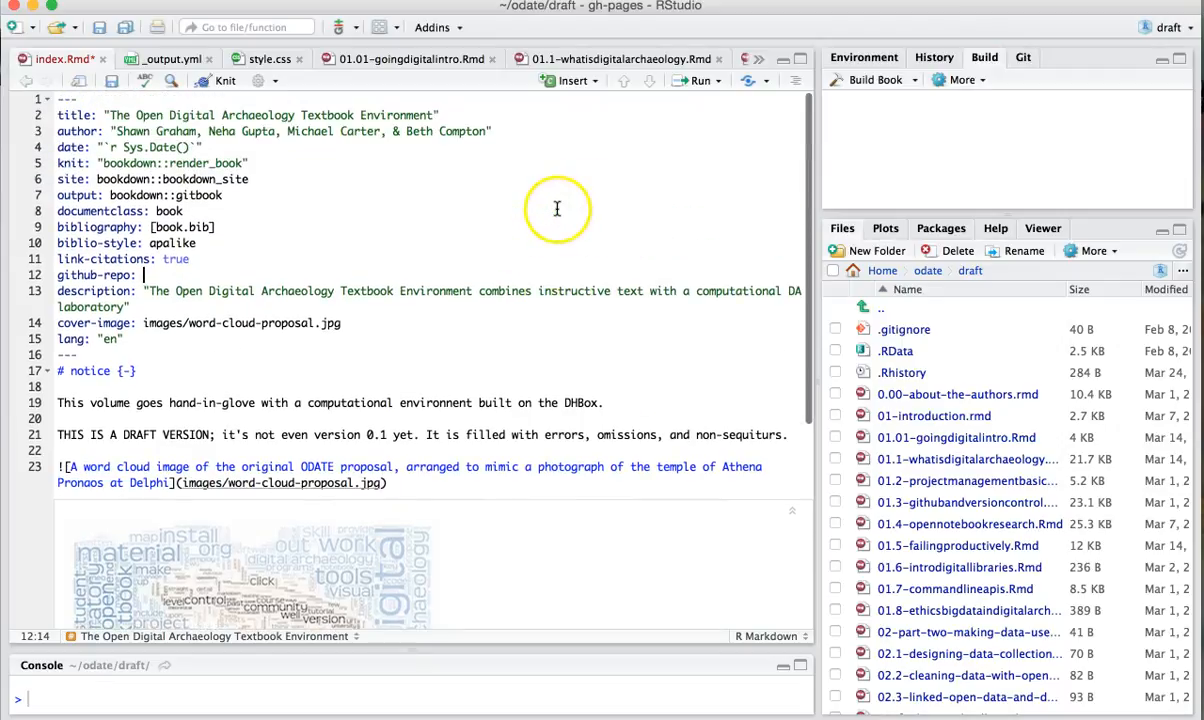
pyautogui.moveTo(70, 58)
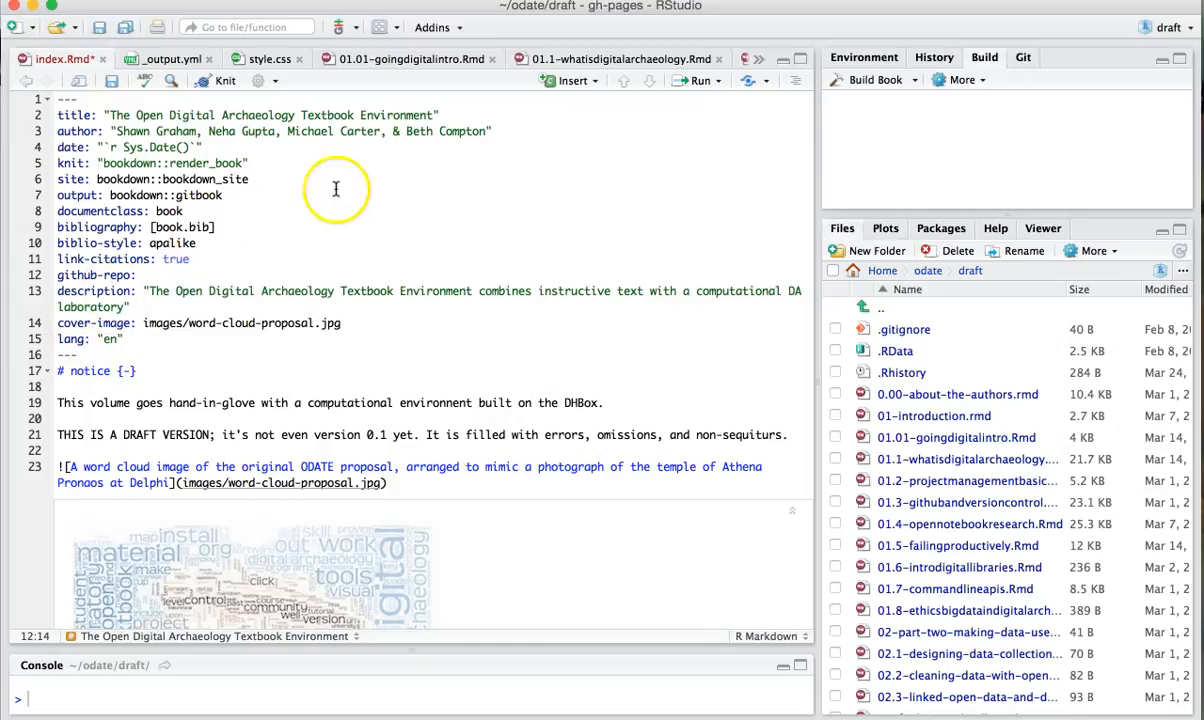
pyautogui.moveTo(322, 257)
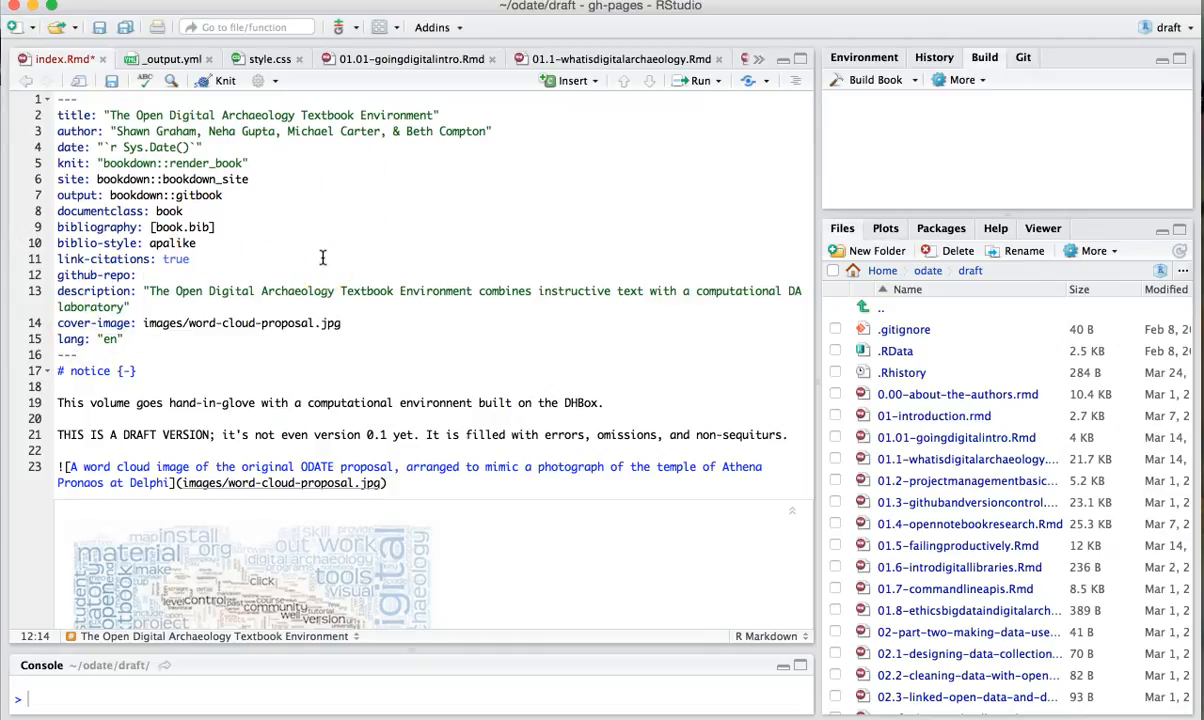
pyautogui.moveTo(299, 178)
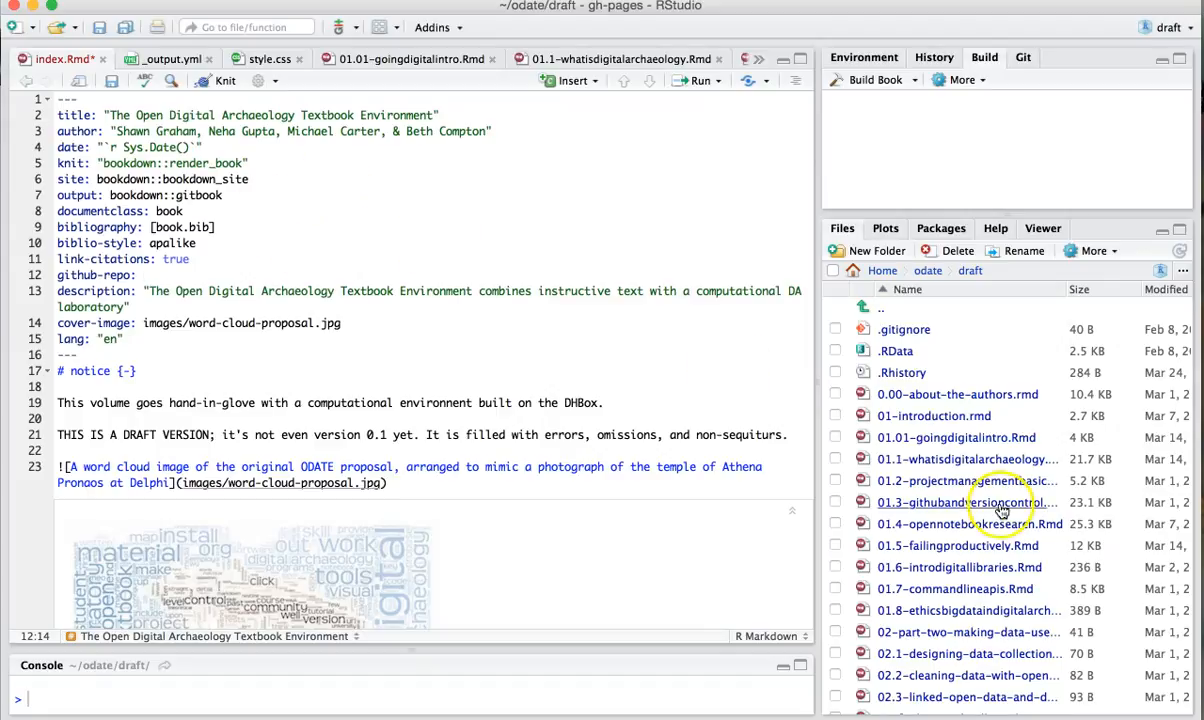
pyautogui.scroll(-3)
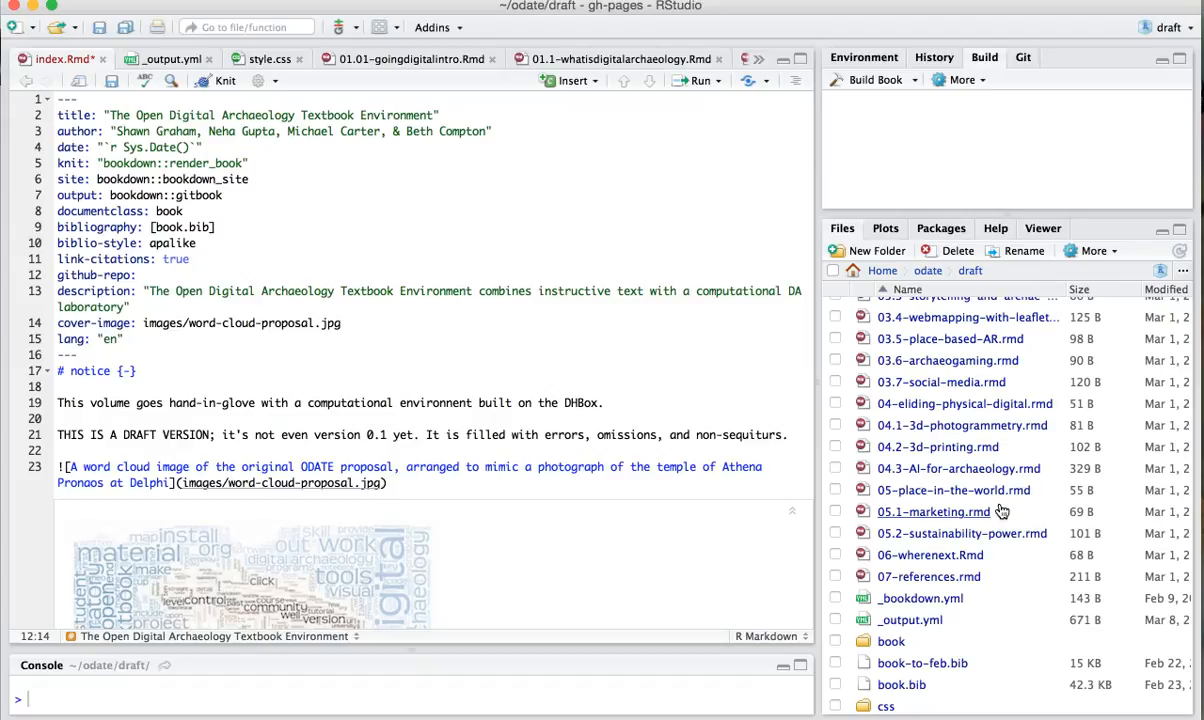
pyautogui.scroll(3)
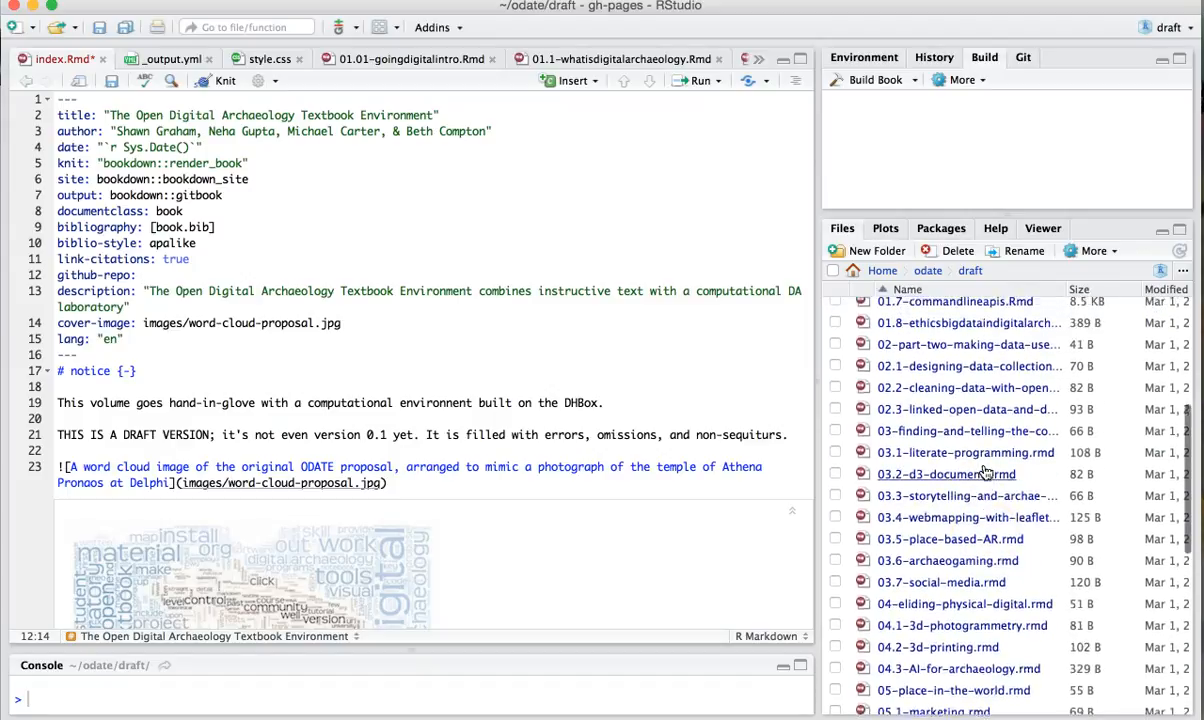
pyautogui.scroll(3)
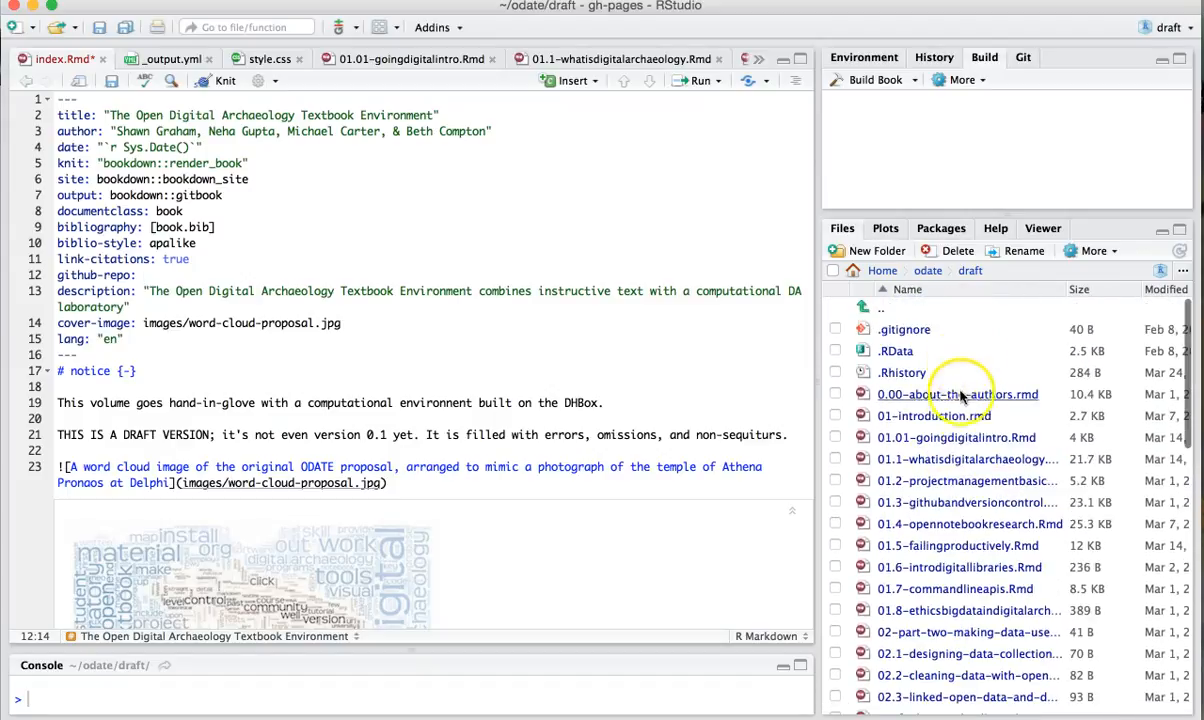
pyautogui.scroll(-3)
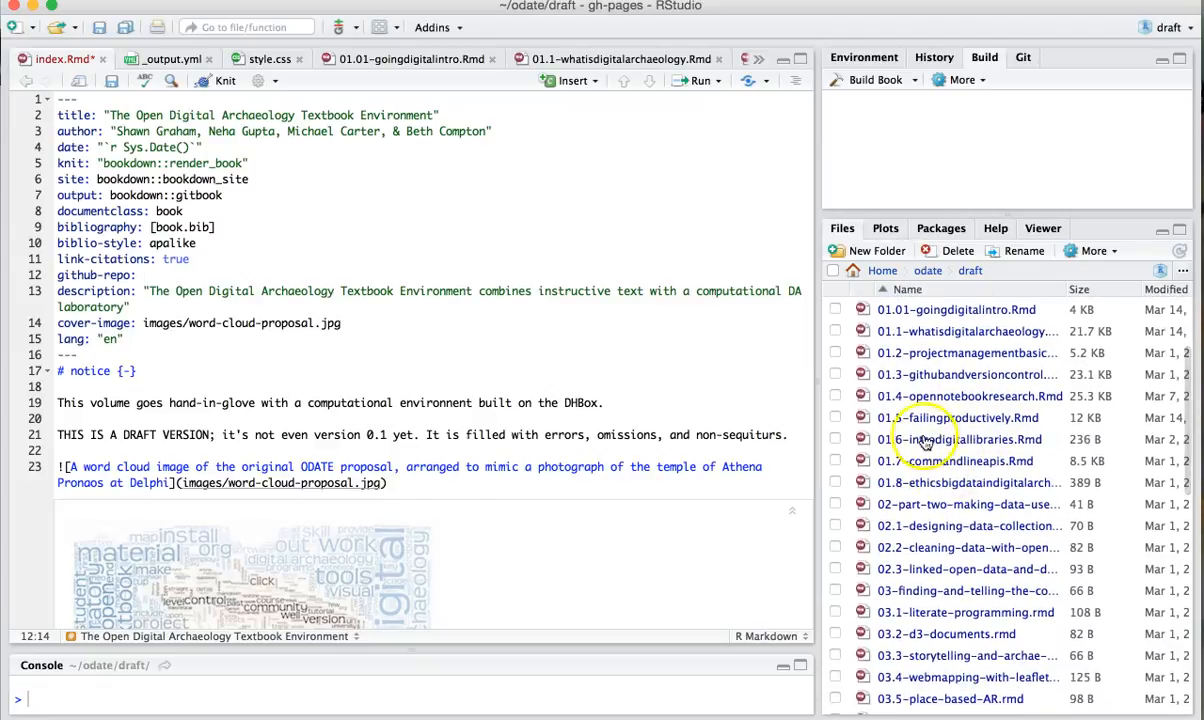
pyautogui.moveTo(805, 400)
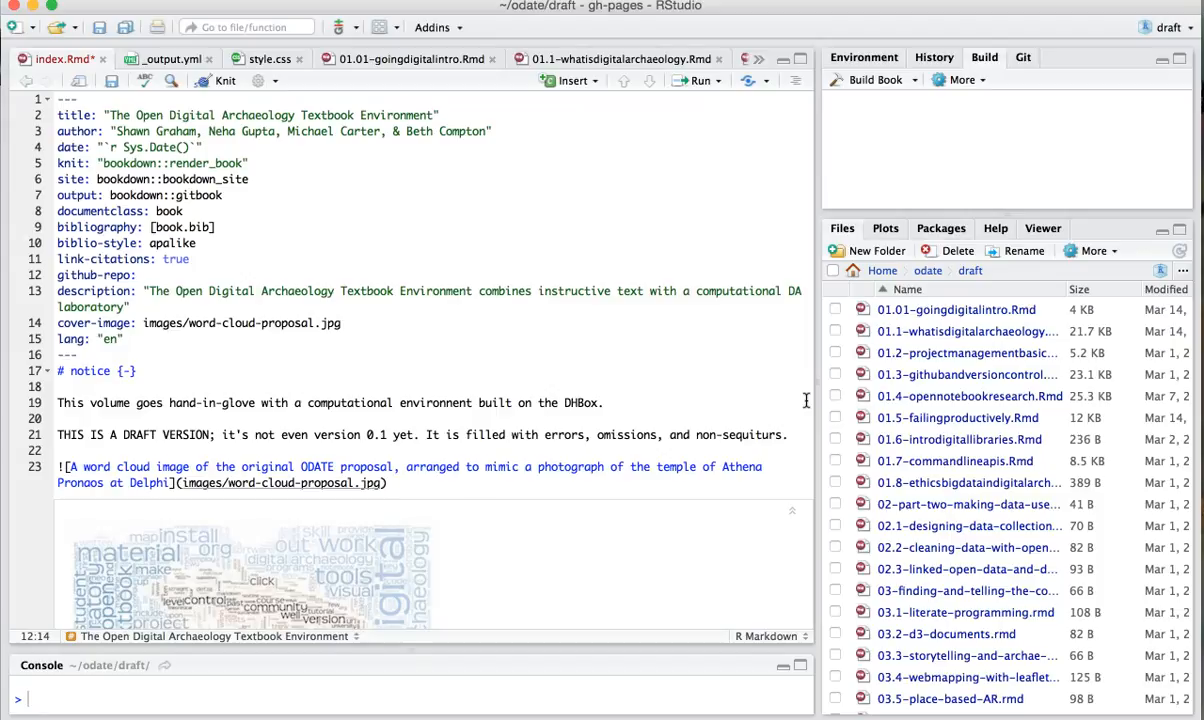
# Put the cursor on the notice heading, then switch to 01.01-goingdigitalintro.Rmd.
pyautogui.scroll(-3)
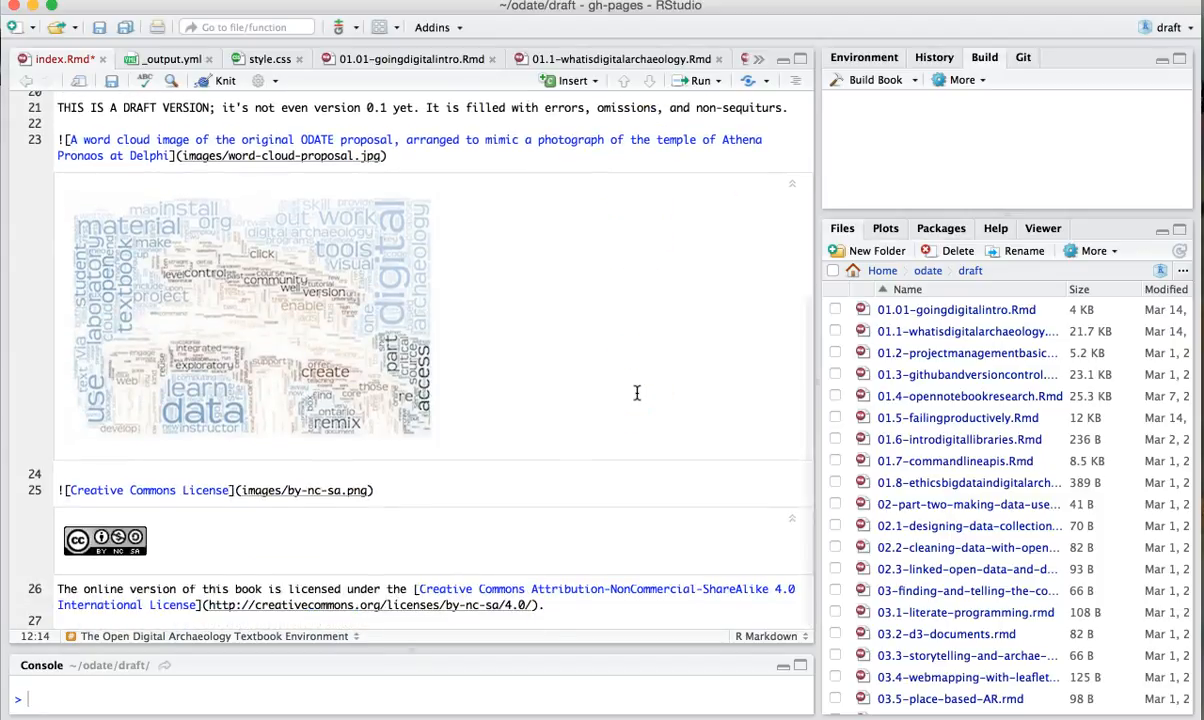
pyautogui.scroll(3)
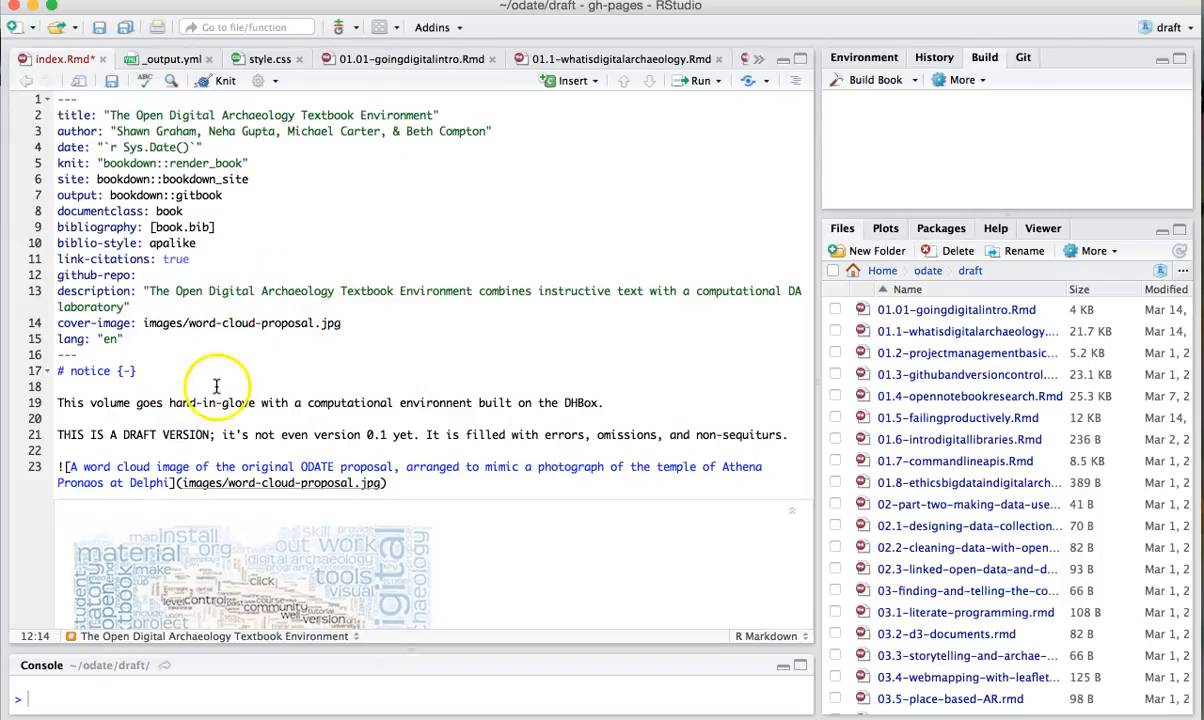
pyautogui.scroll(3)
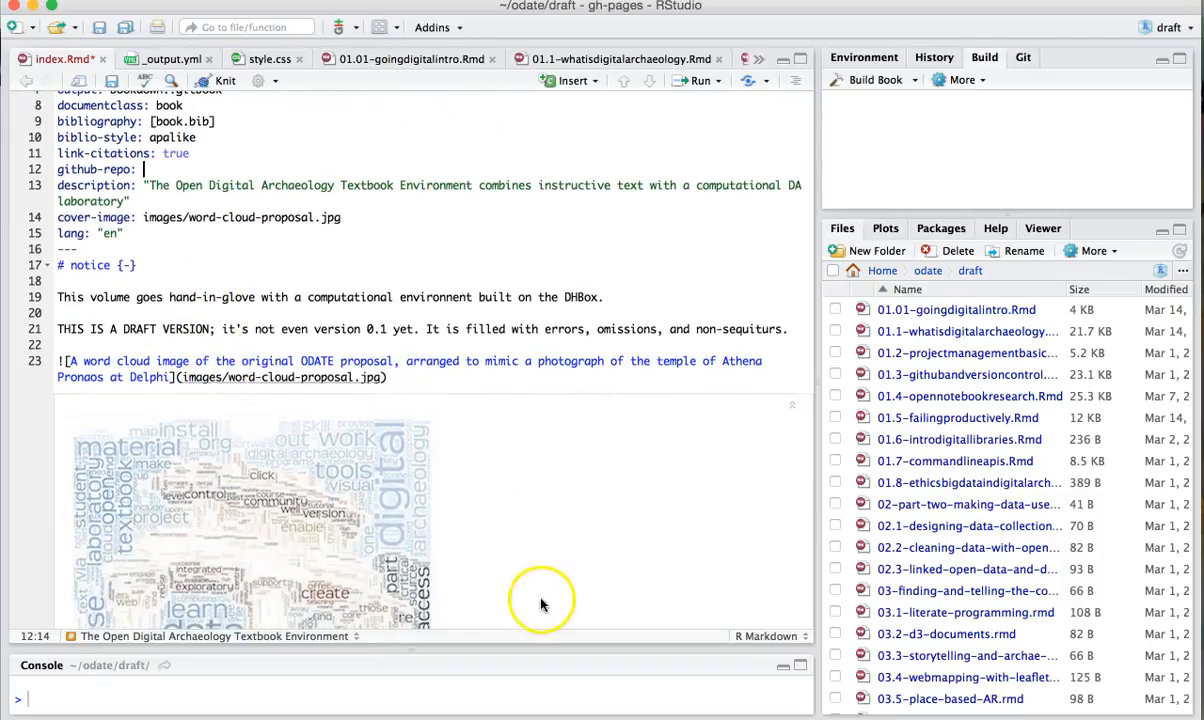
pyautogui.scroll(3)
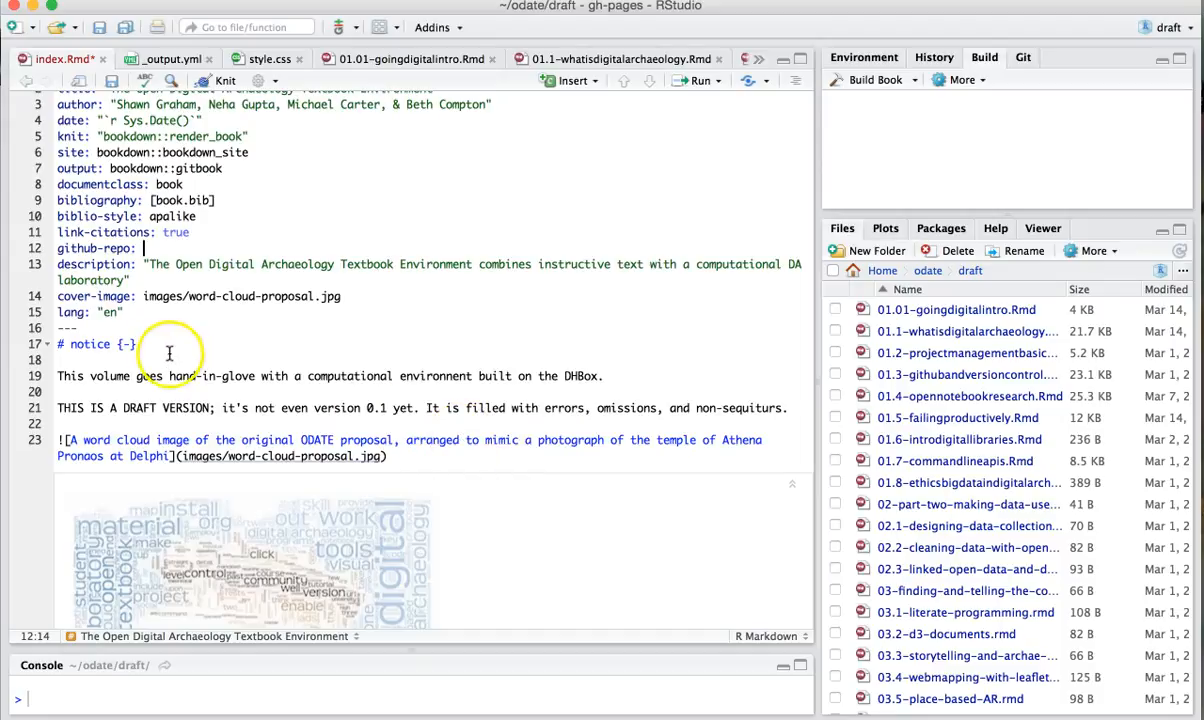
pyautogui.click(130, 344)
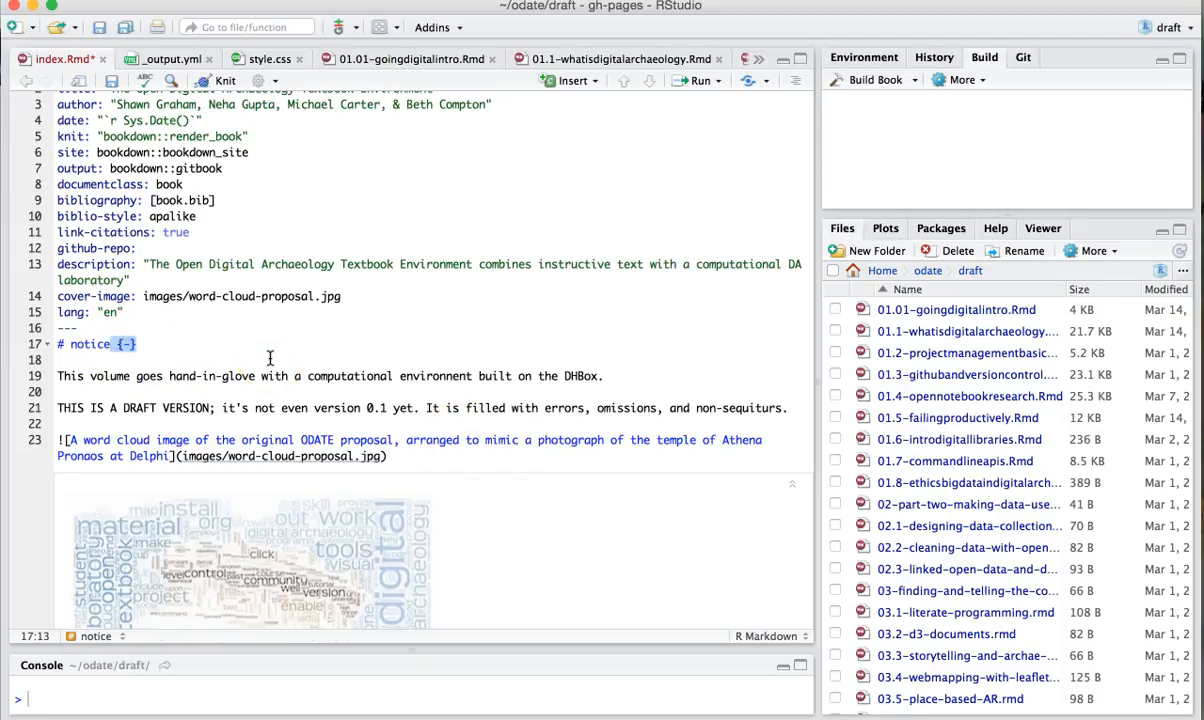
pyautogui.moveTo(182, 368)
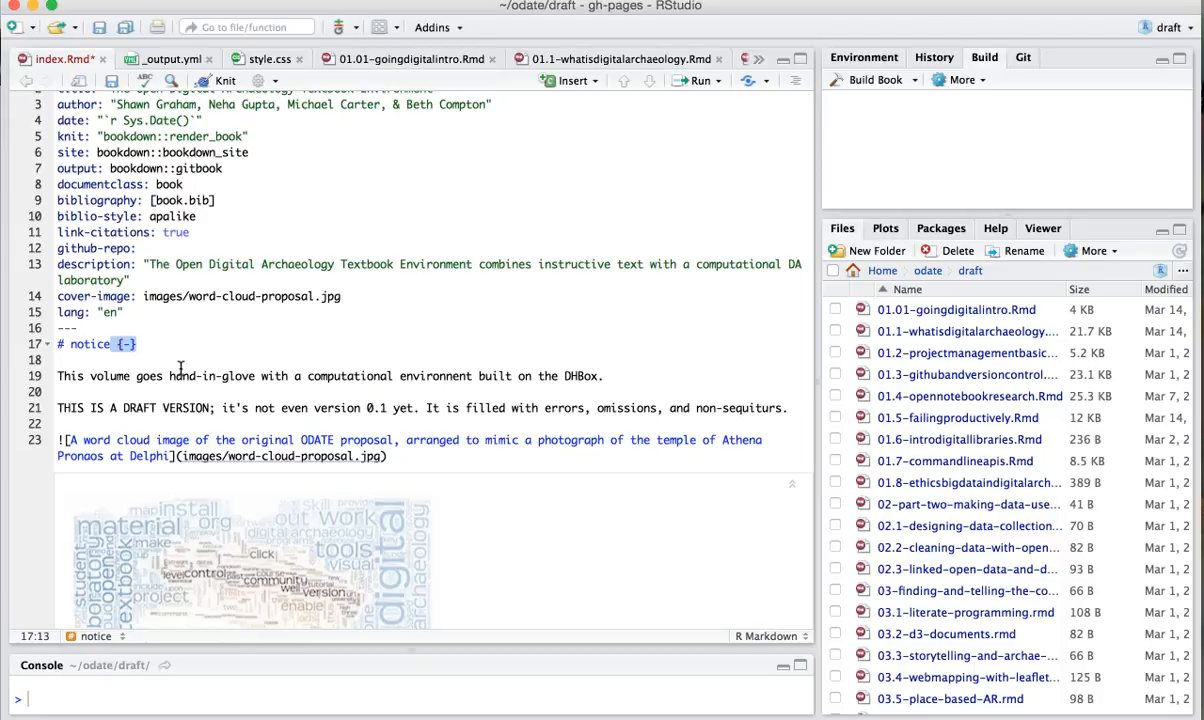
pyautogui.click(405, 58)
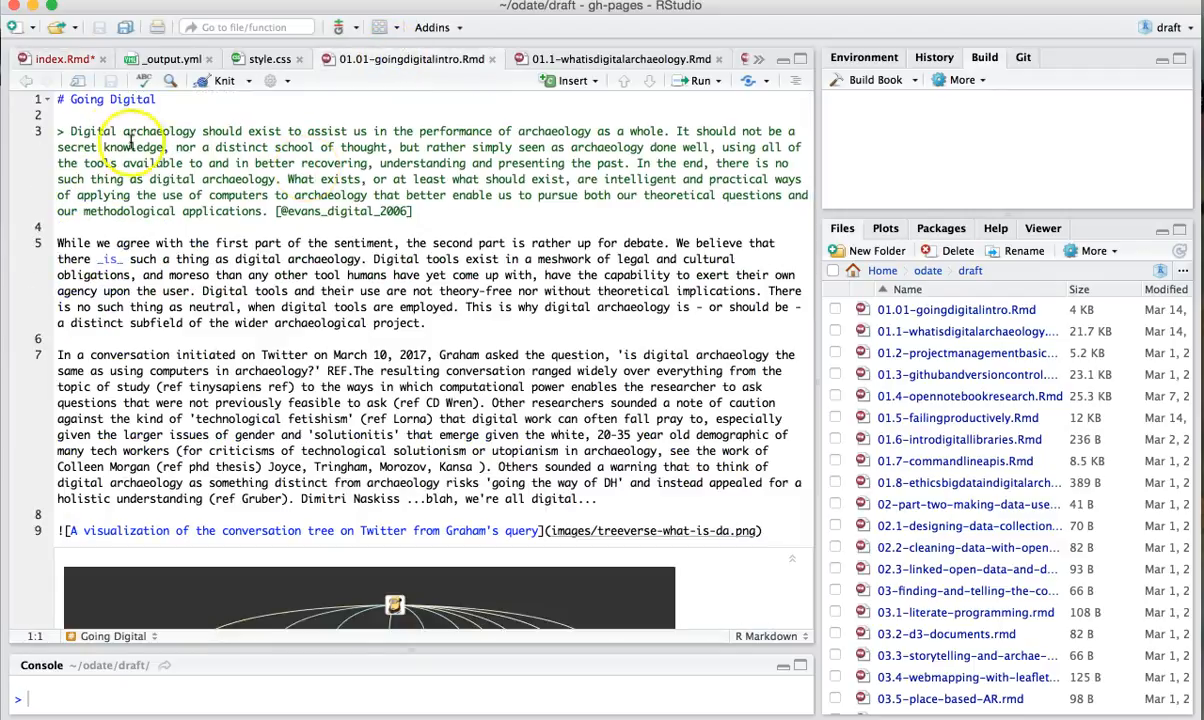
pyautogui.moveTo(172, 110)
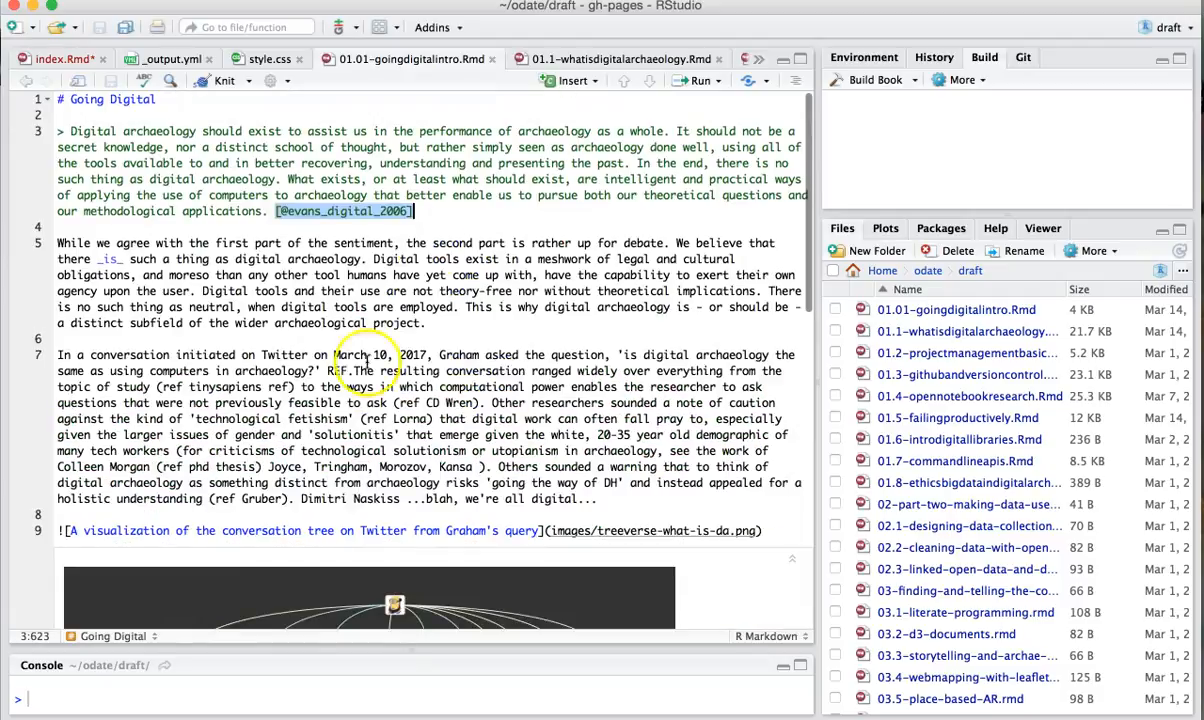
# Show _output.yml with its pdf, epub and gitbook output settings.
pyautogui.click(165, 58)
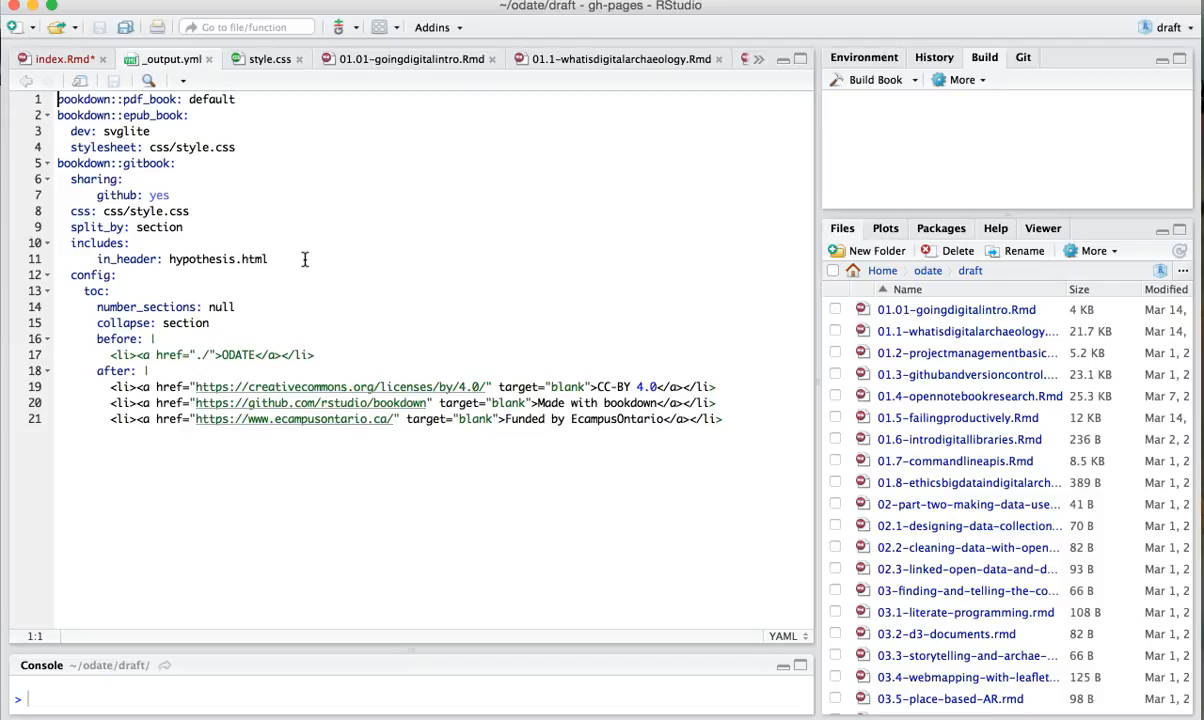
pyautogui.moveTo(71, 258)
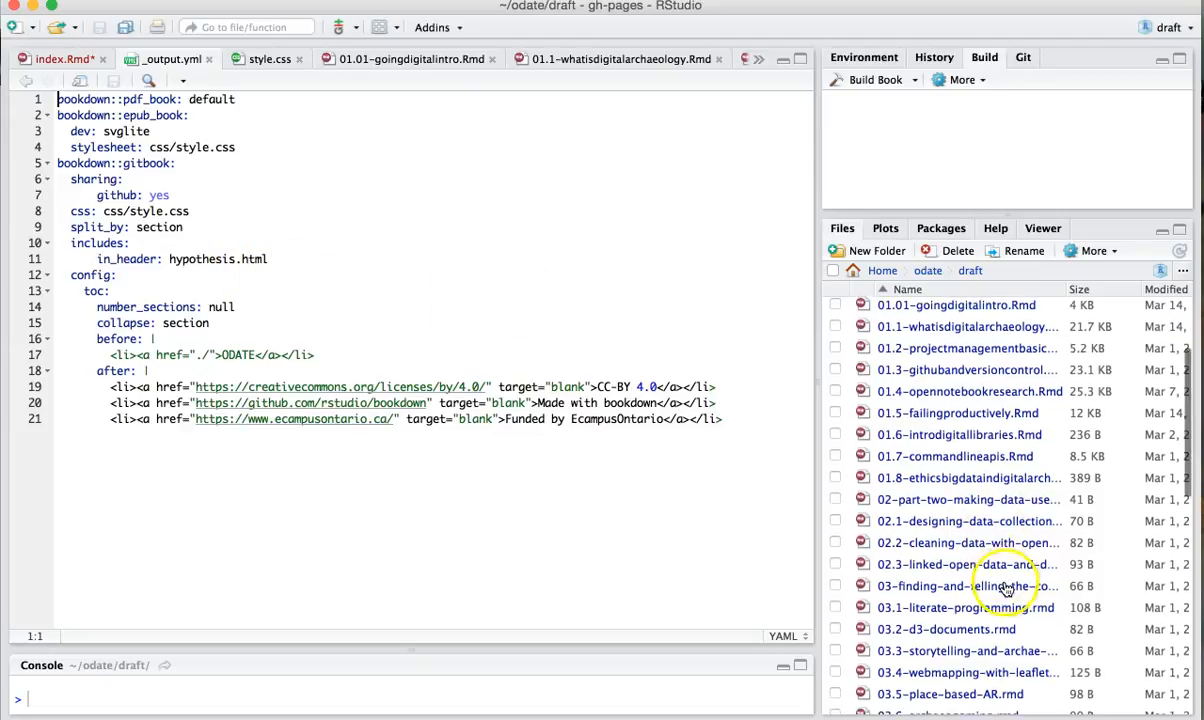
# Open hypothesis.html from the Files pane in the source editor.
pyautogui.scroll(-3)
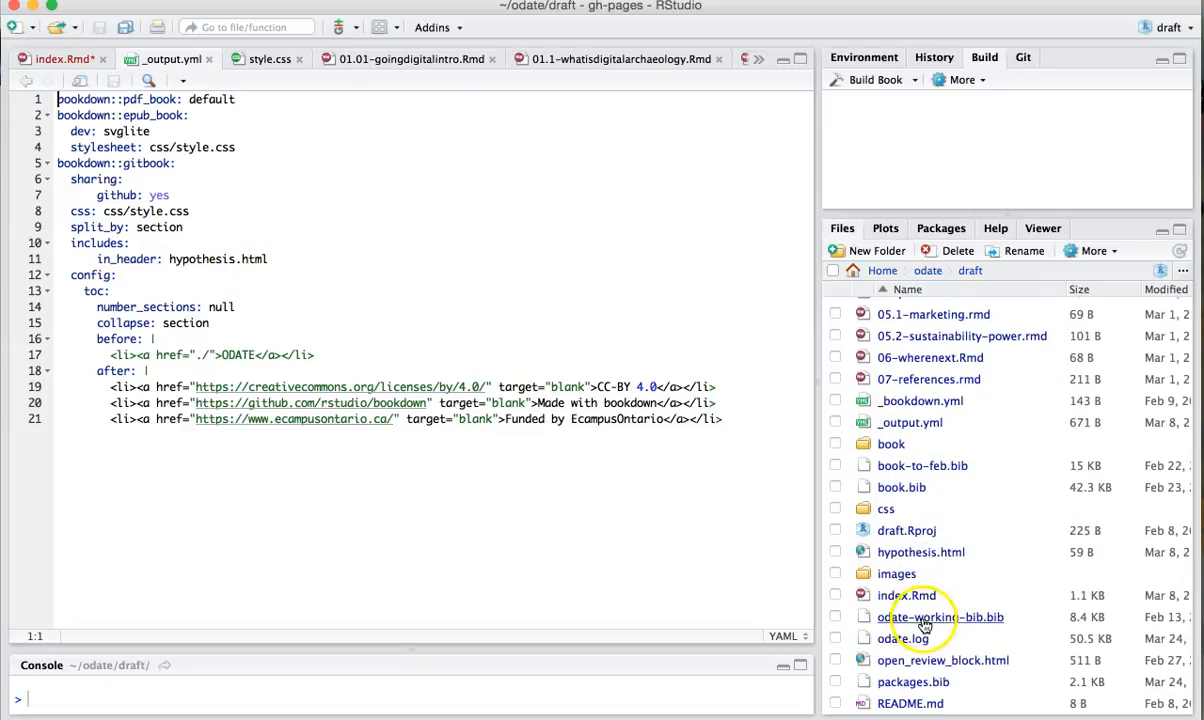
pyautogui.moveTo(906, 595)
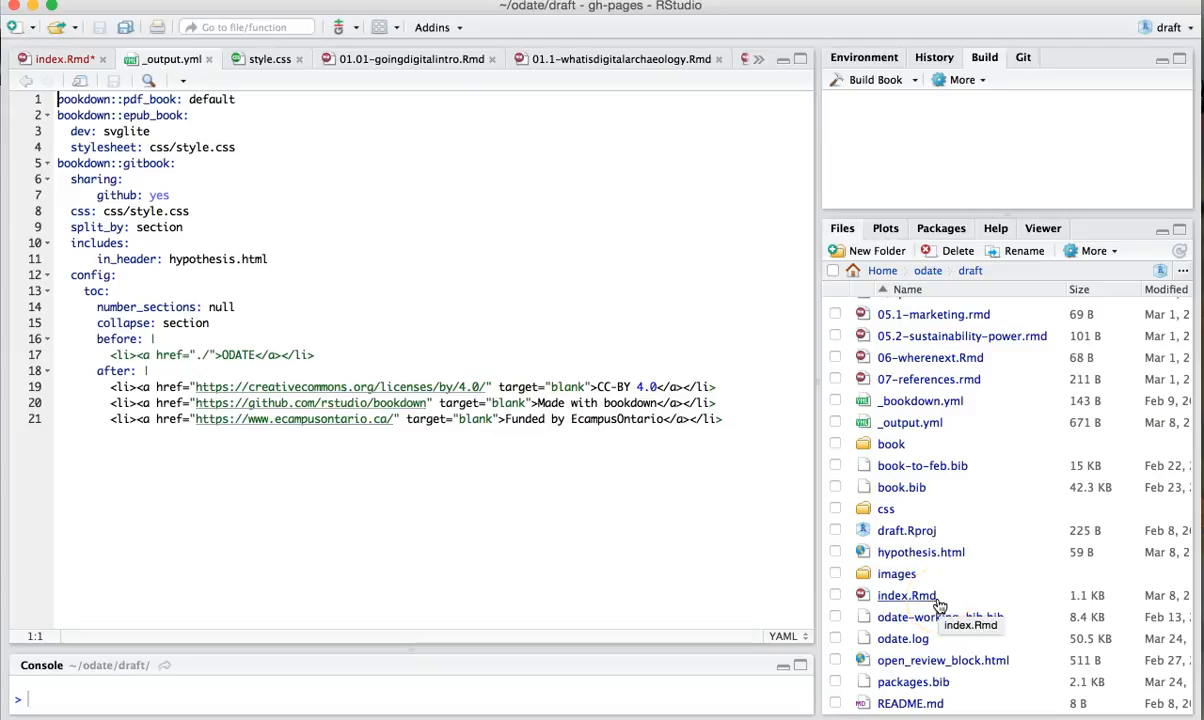
pyautogui.moveTo(927, 450)
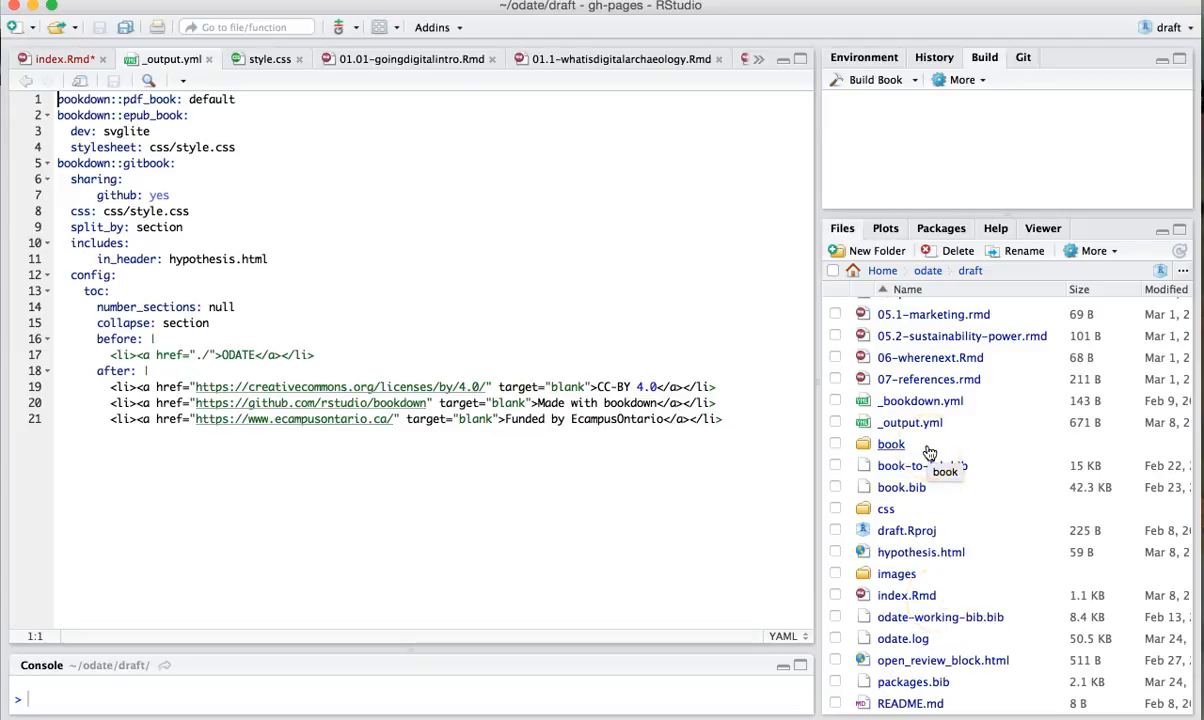
pyautogui.rightClick(920, 552)
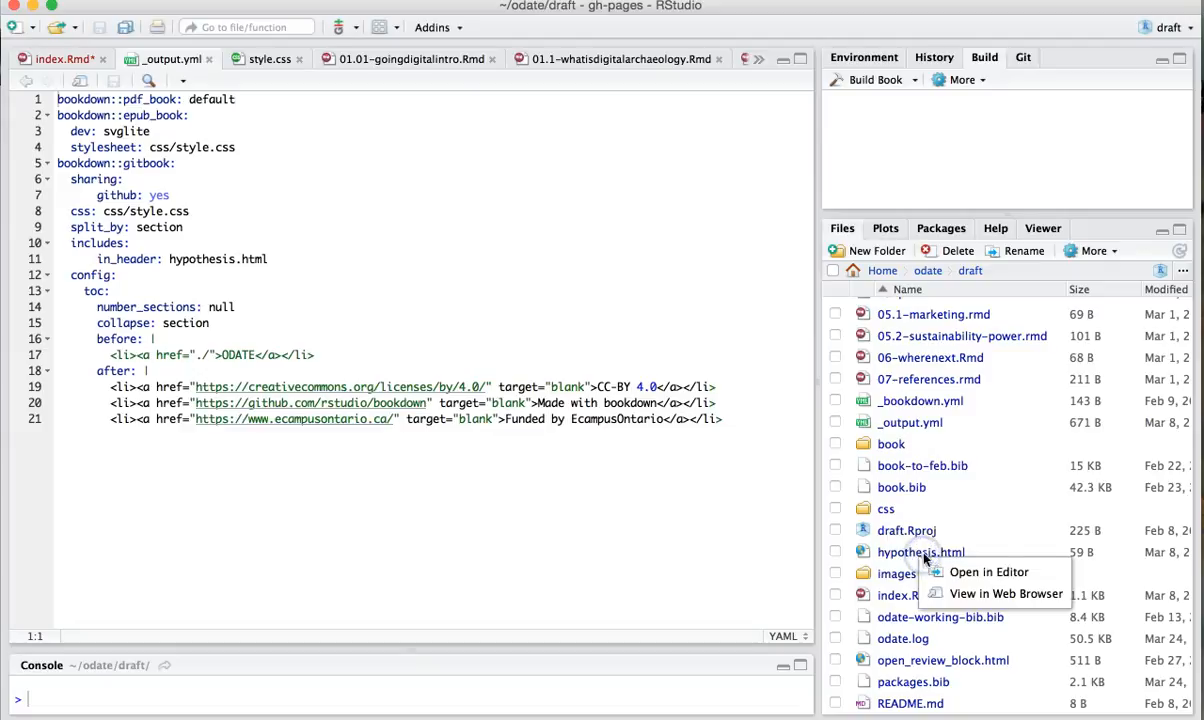
pyautogui.click(989, 571)
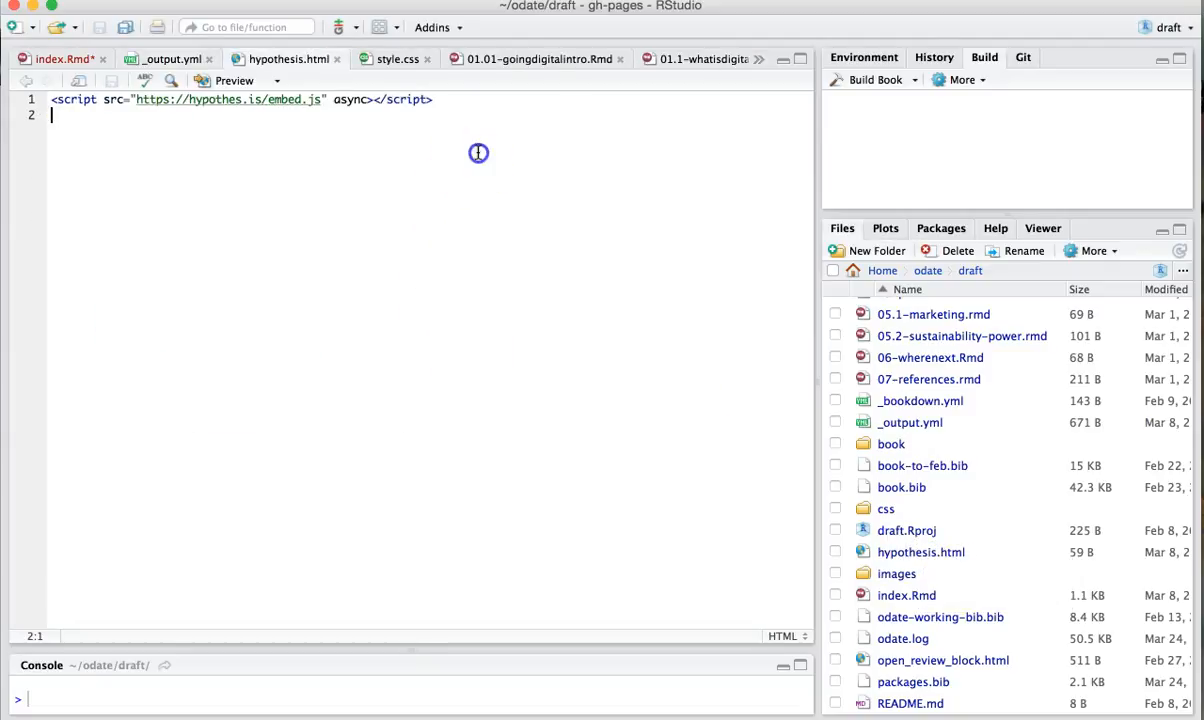
pyautogui.moveTo(472, 113)
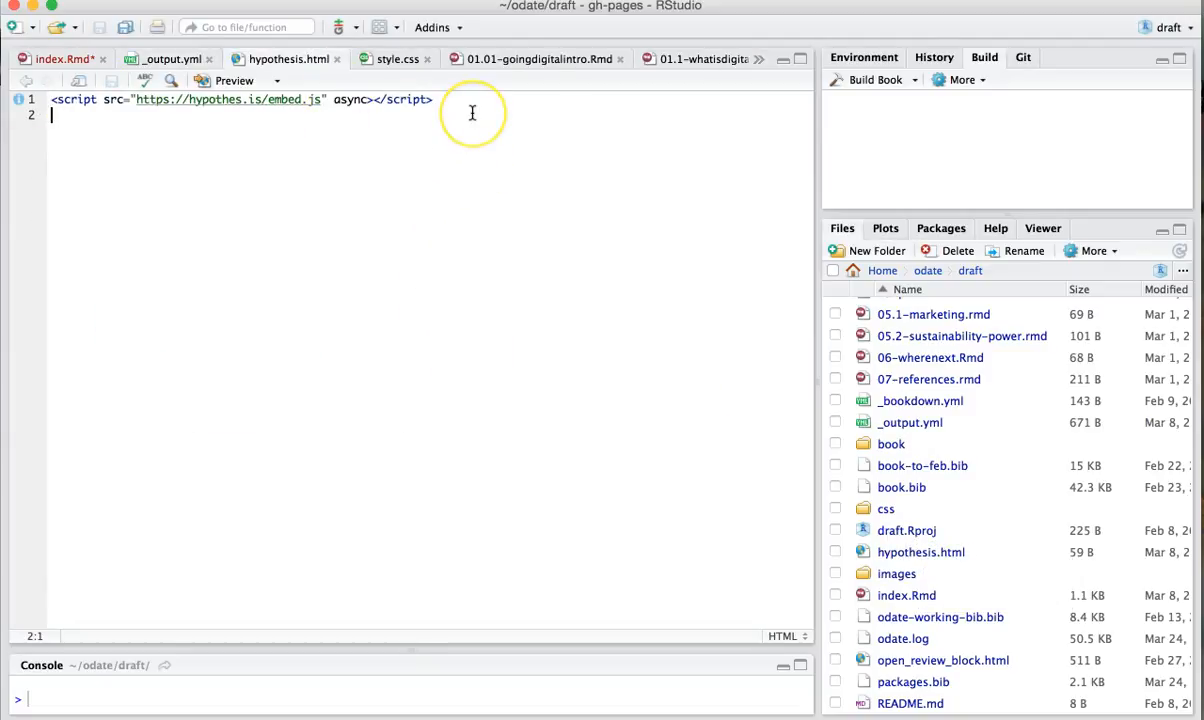
pyautogui.moveTo(463, 122)
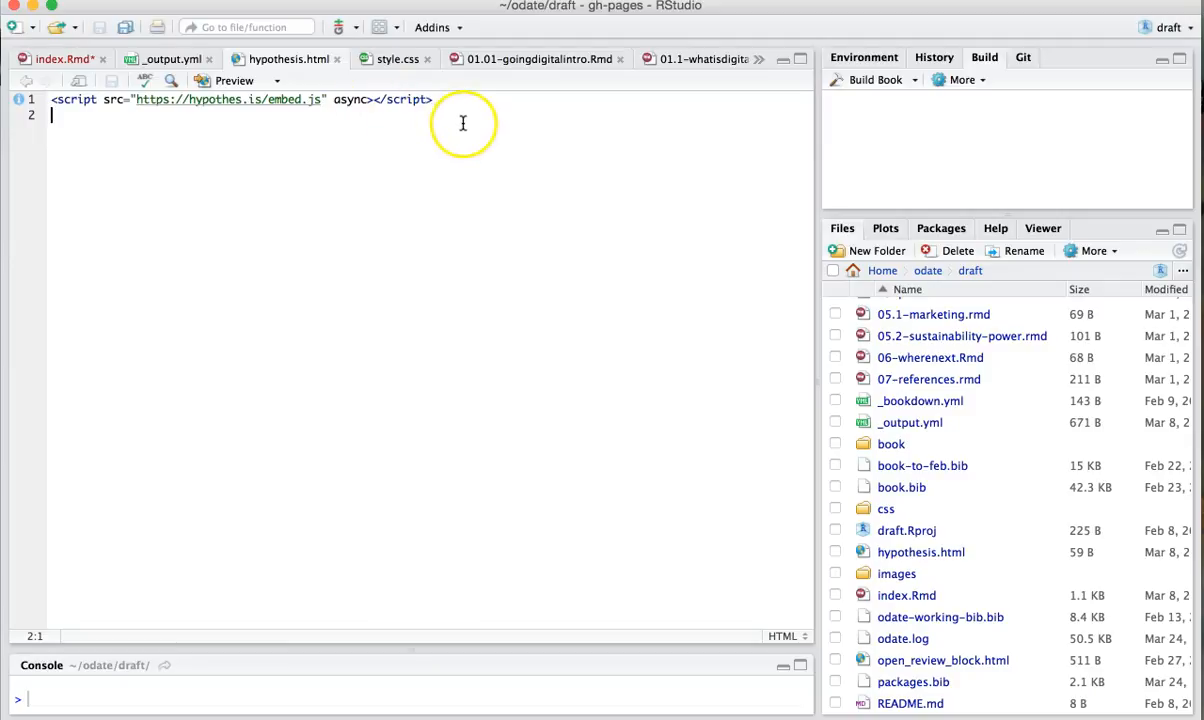
pyautogui.moveTo(335, 70)
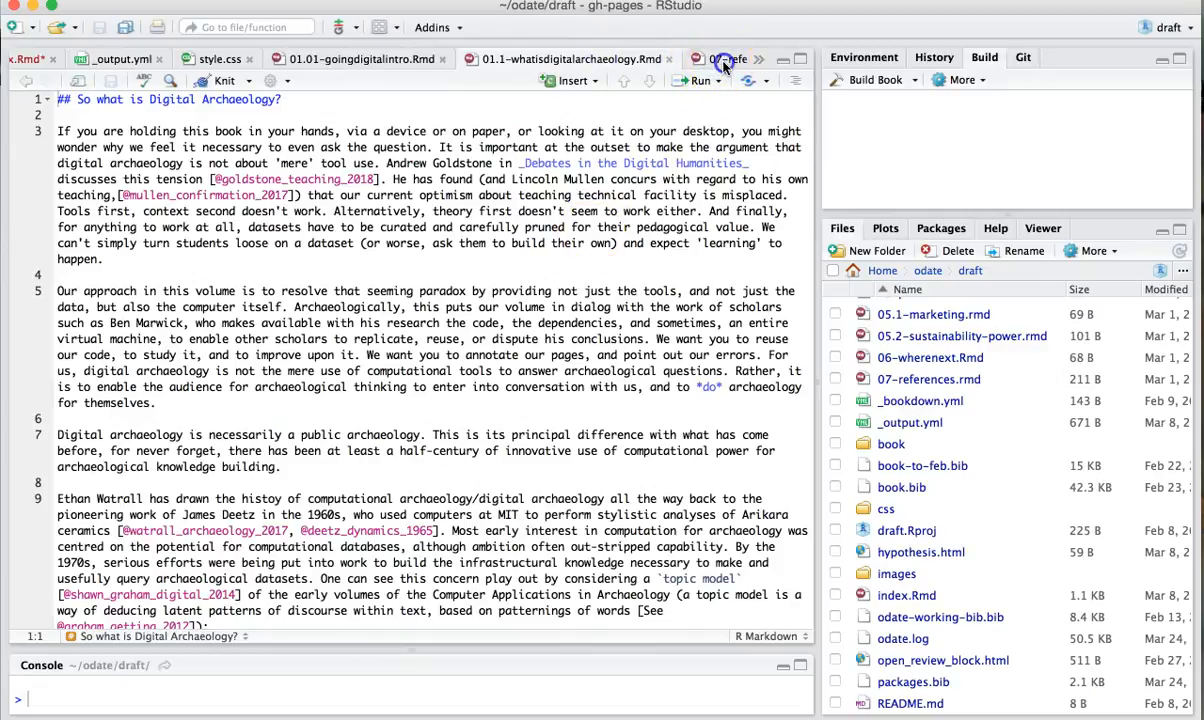
# View the 07-references.rmd chapter, then scroll through style.css.
pyautogui.click(720, 59)
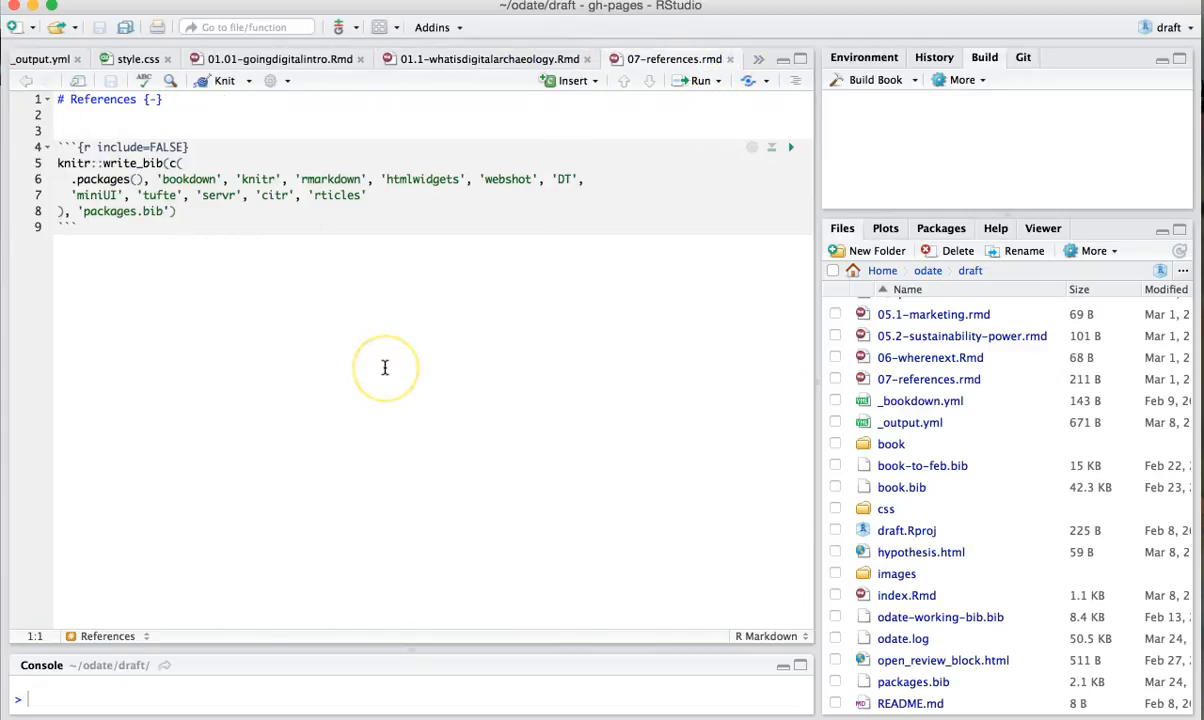
pyautogui.moveTo(384, 368)
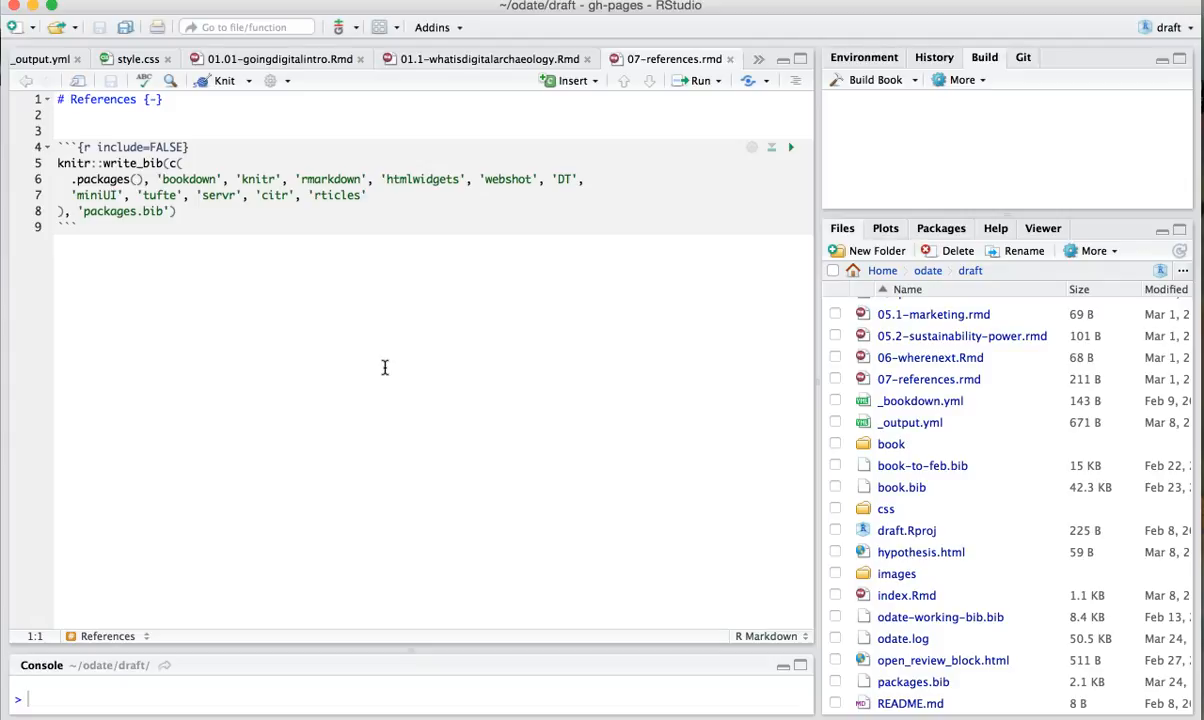
pyautogui.click(135, 58)
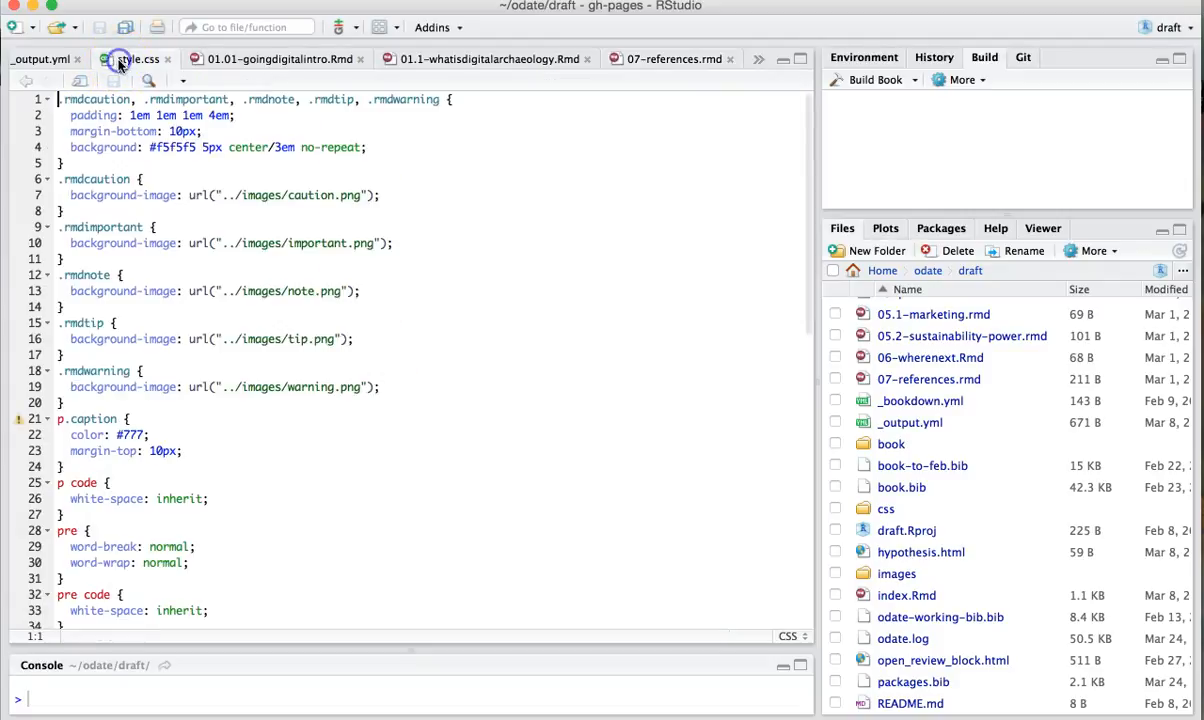
pyautogui.scroll(-3)
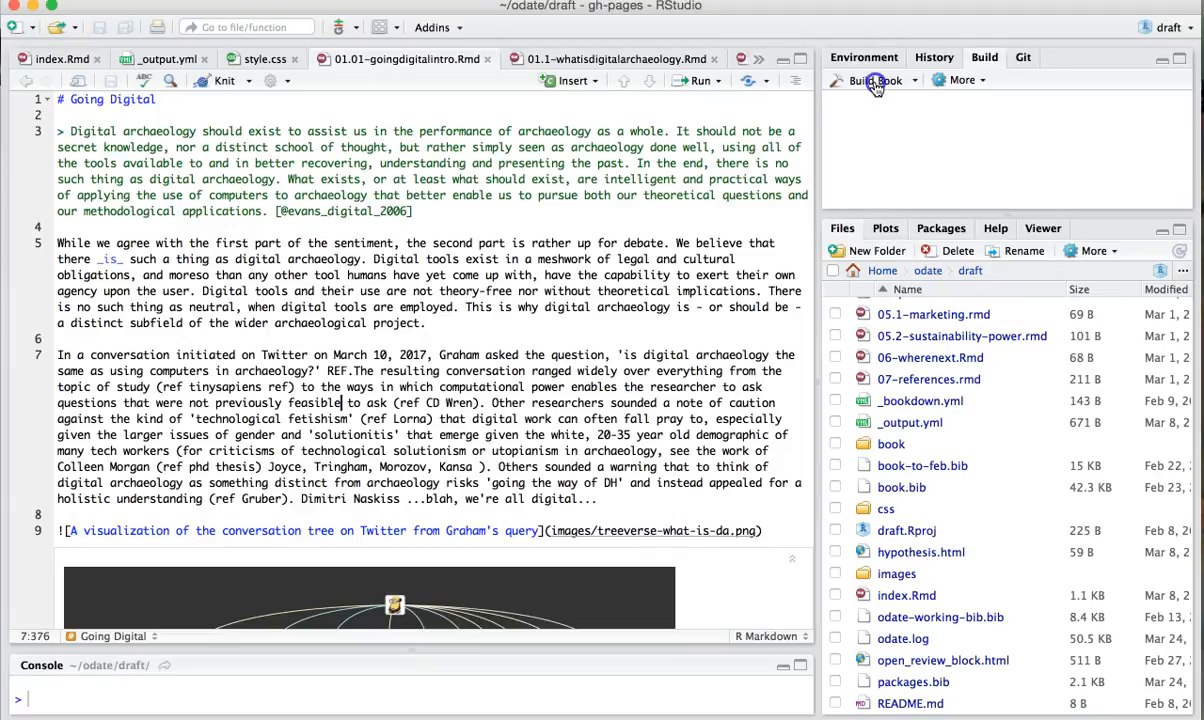
# Run Build Book to render the textbook as a 54-page PDF.
pyautogui.click(870, 80)
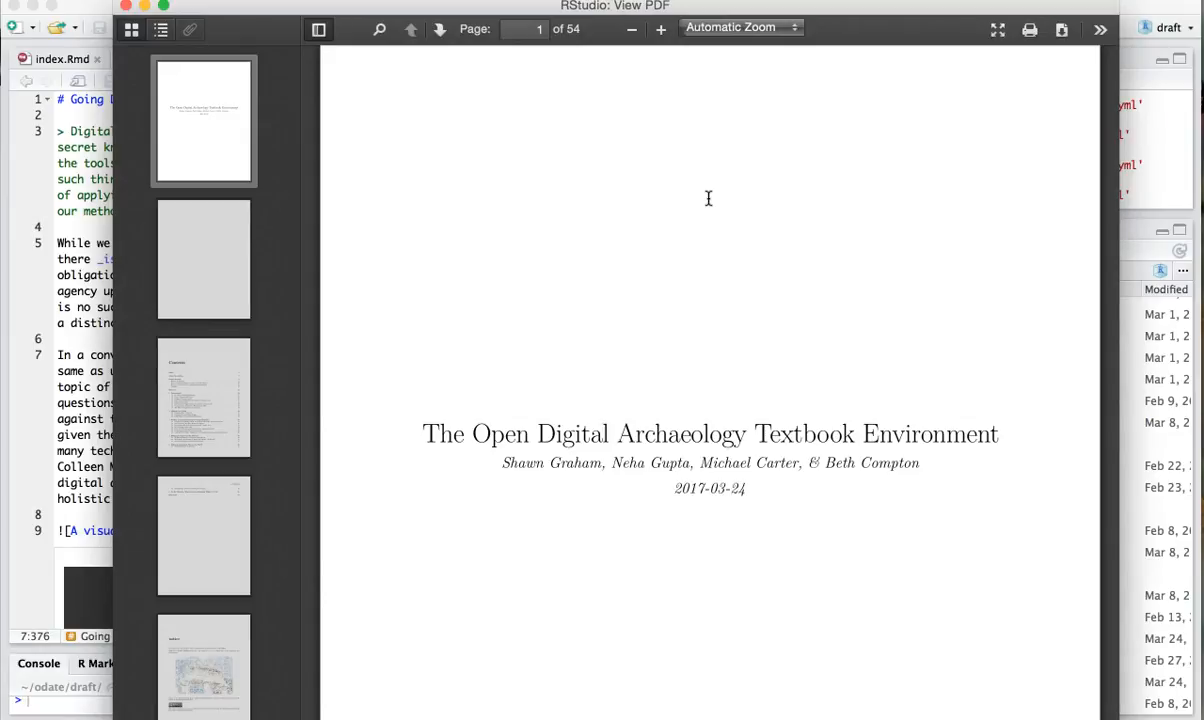
pyautogui.moveTo(686, 406)
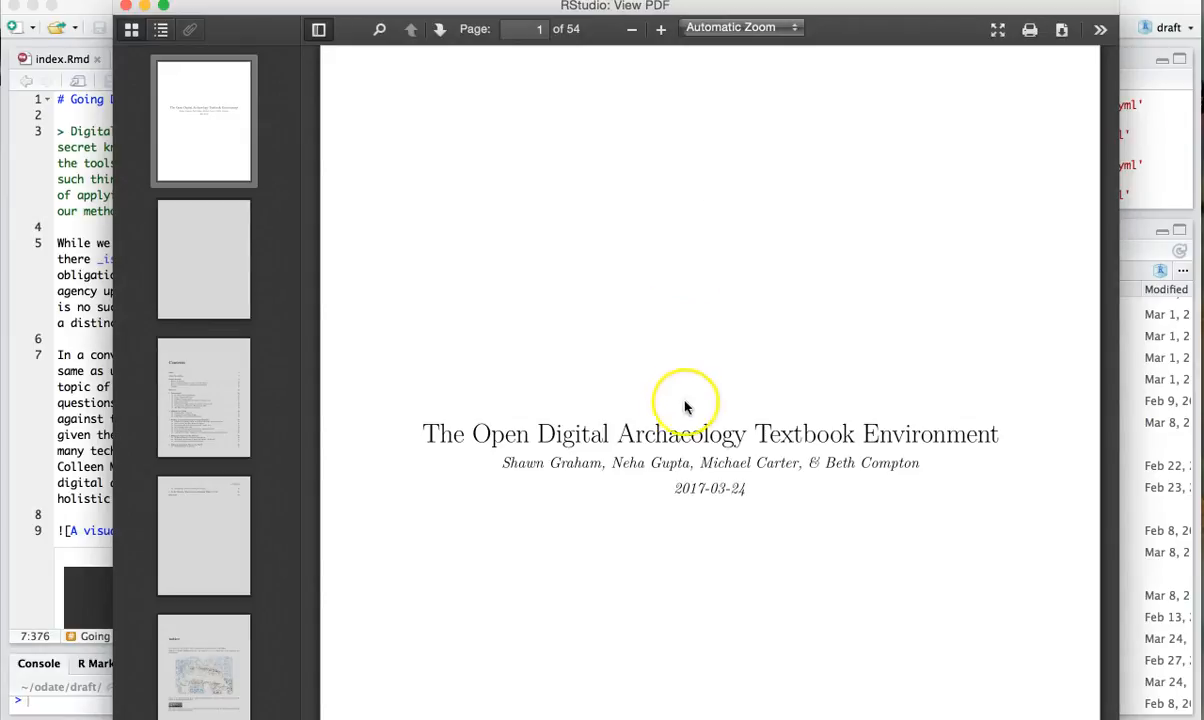
# Scroll the PDF viewer down to the page 3 table of contents.
pyautogui.scroll(-3)
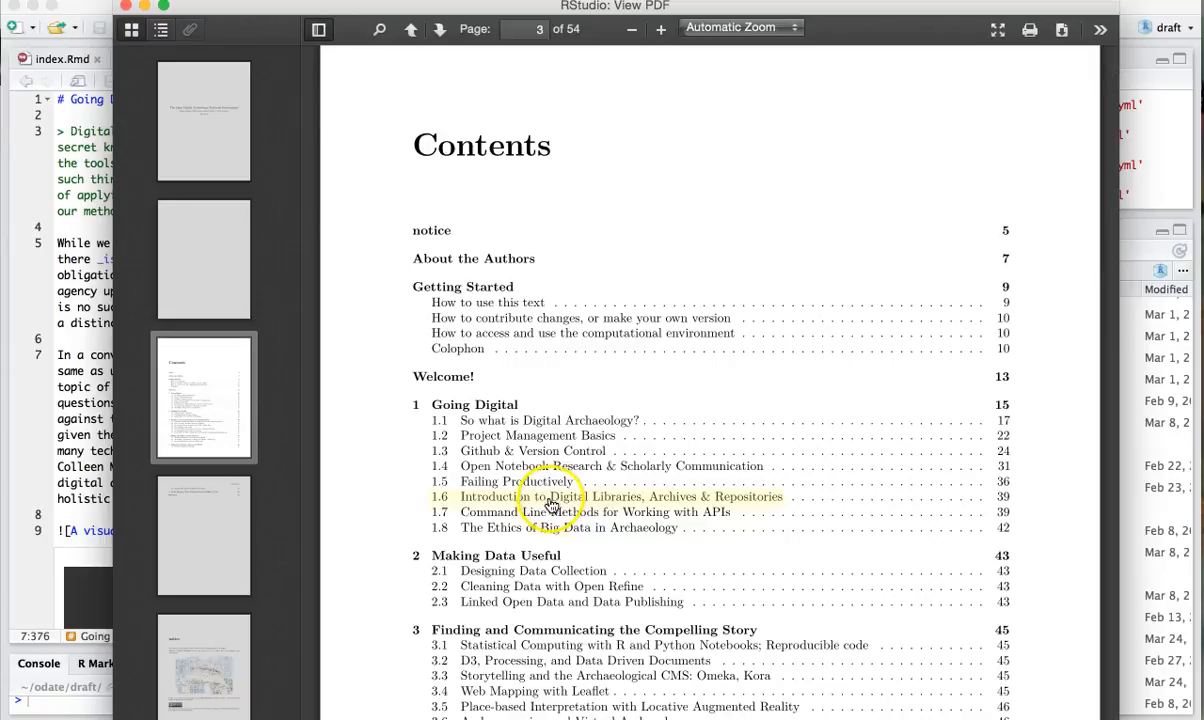
pyautogui.moveTo(548, 466)
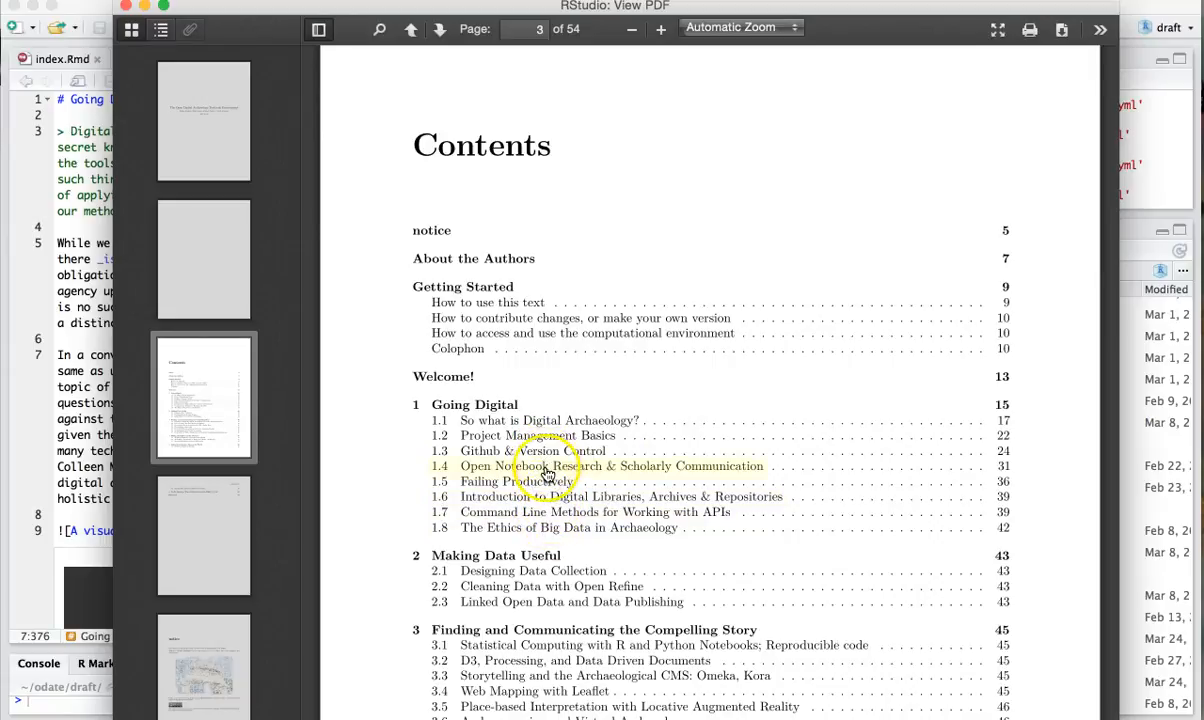